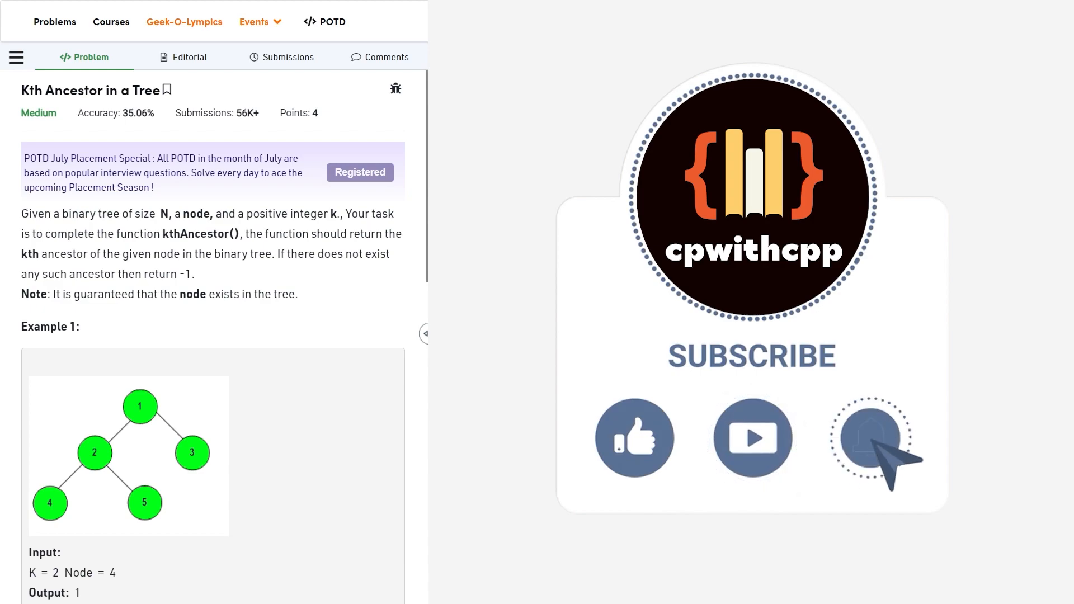
Draw arrows climbing from node 4 through node 2 up to node 1 on the pasted tree
{"action": "left_click", "coordinate": [869, 438]}
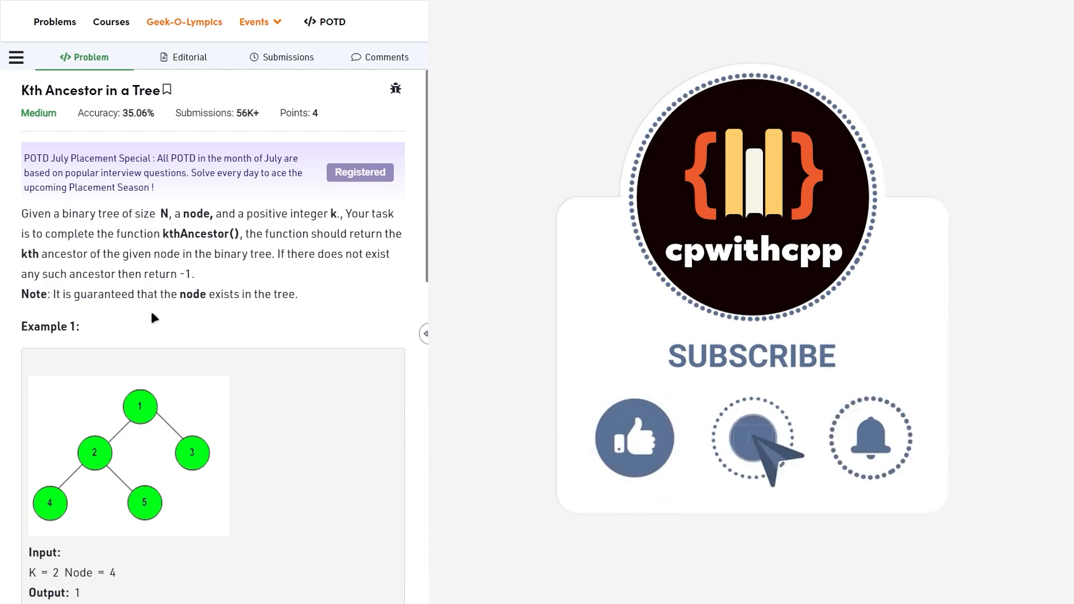
{"action": "scroll", "scroll_direction": "down", "scroll_amount": 3}
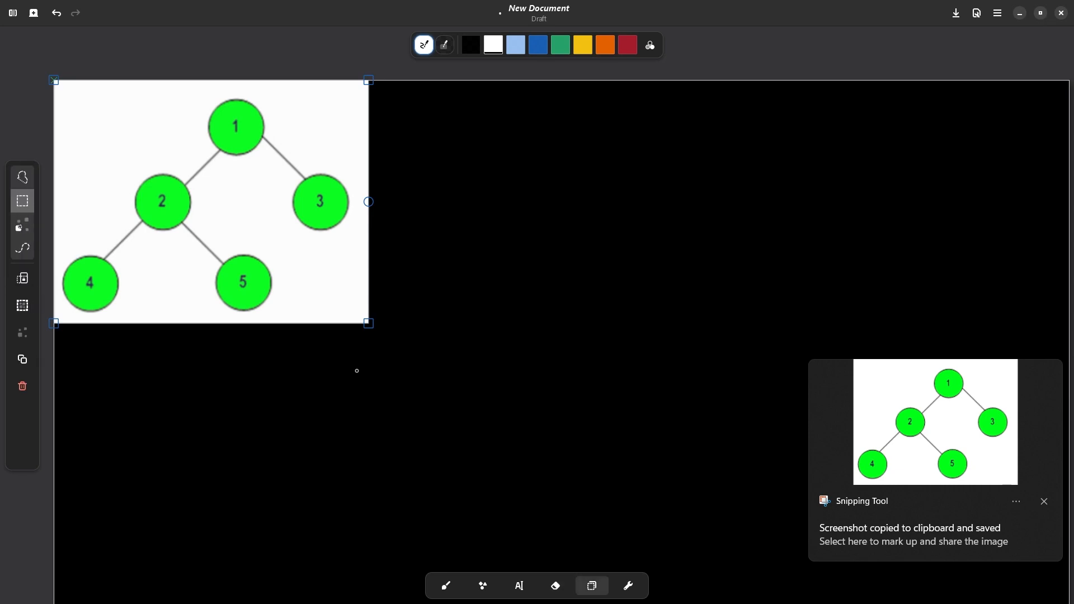
{"action": "mouse_move", "coordinate": [411, 199]}
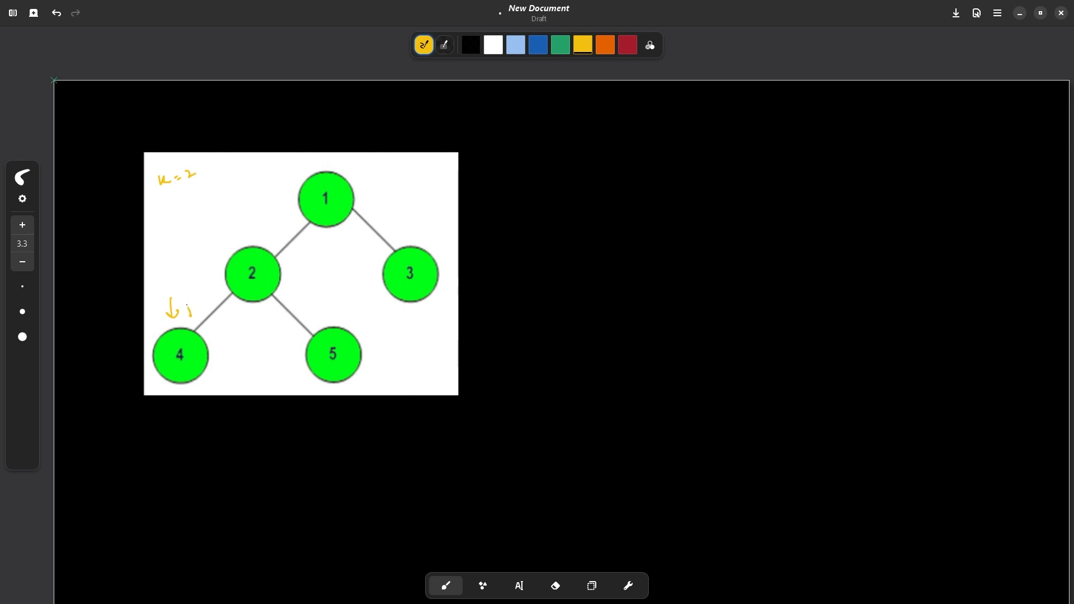
{"action": "left_click_drag", "start_coordinate": [185, 313], "coordinate": [219, 246]}
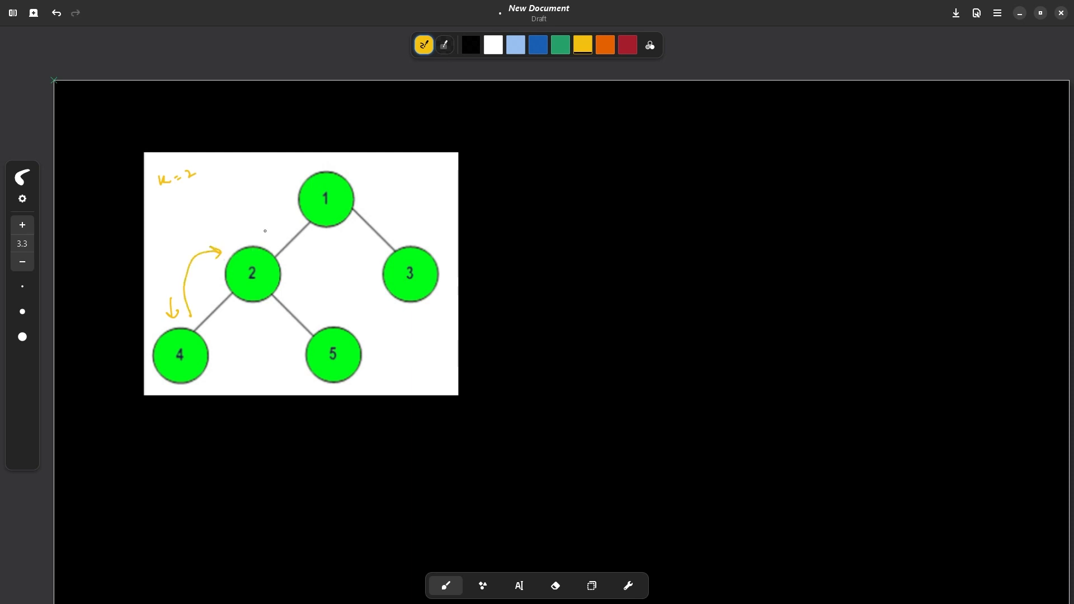
{"action": "left_click_drag", "start_coordinate": [248, 202], "coordinate": [251, 246]}
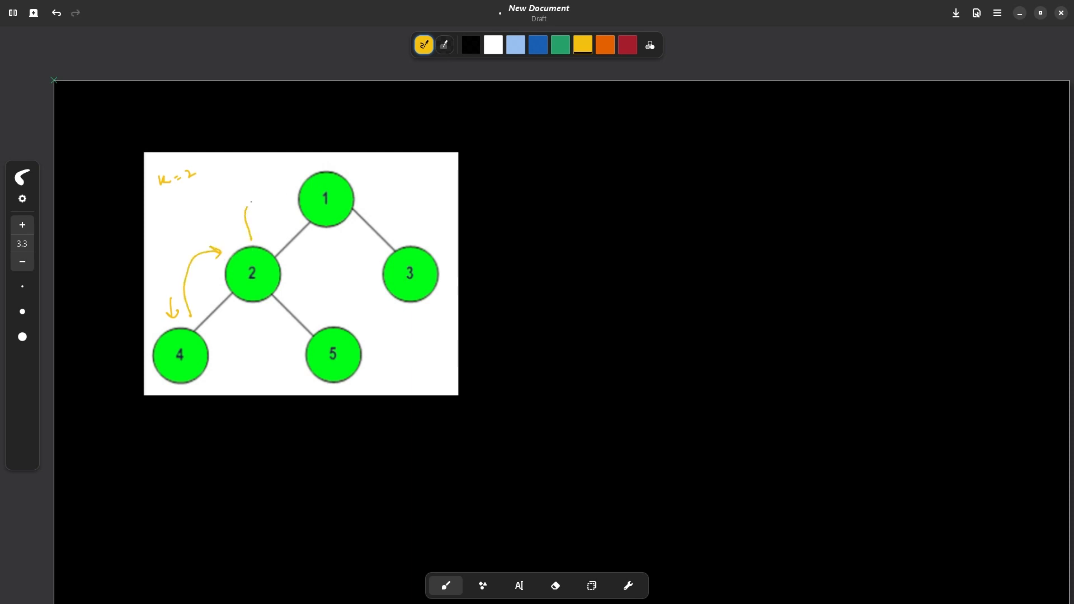
{"action": "left_click_drag", "start_coordinate": [243, 233], "coordinate": [284, 185]}
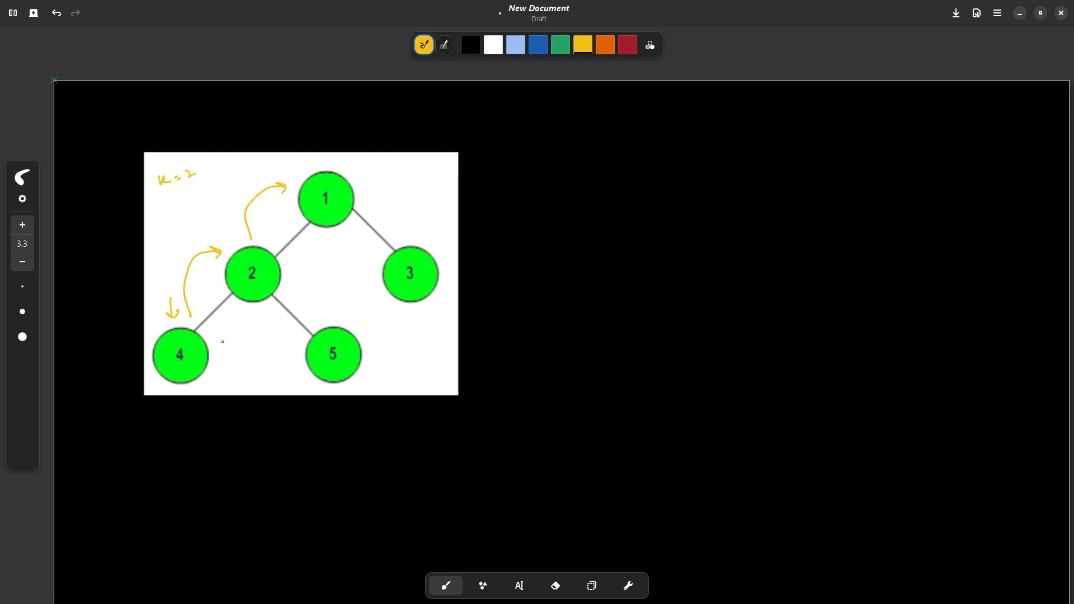
{"action": "left_click_drag", "start_coordinate": [220, 350], "coordinate": [288, 281]}
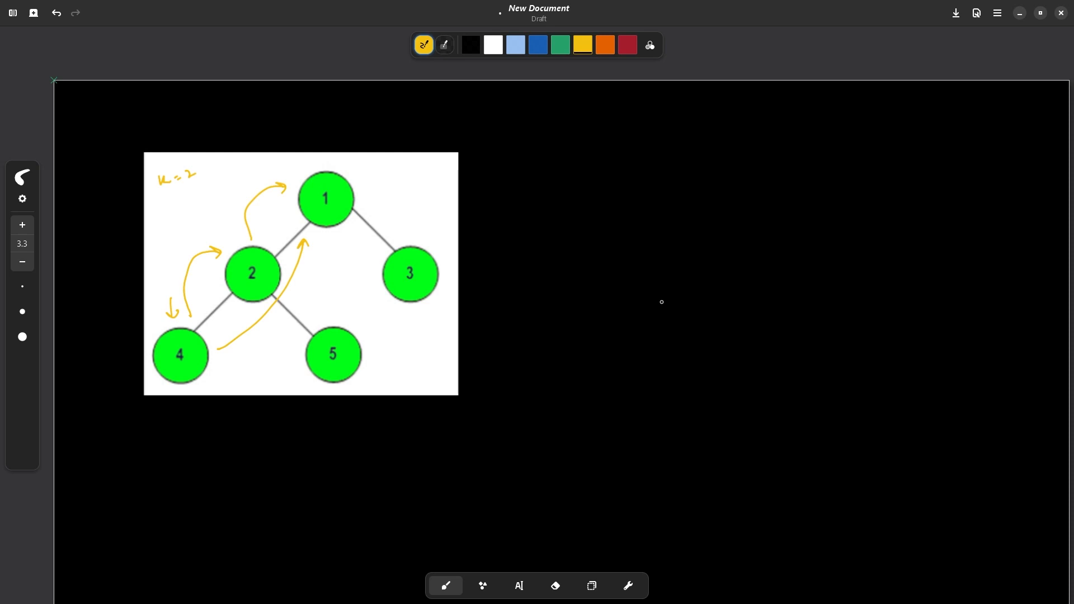
Sketch a vertical chain of nodes beside the tree with upward arrows along it
{"action": "left_click_drag", "start_coordinate": [664, 280], "coordinate": [668, 312]}
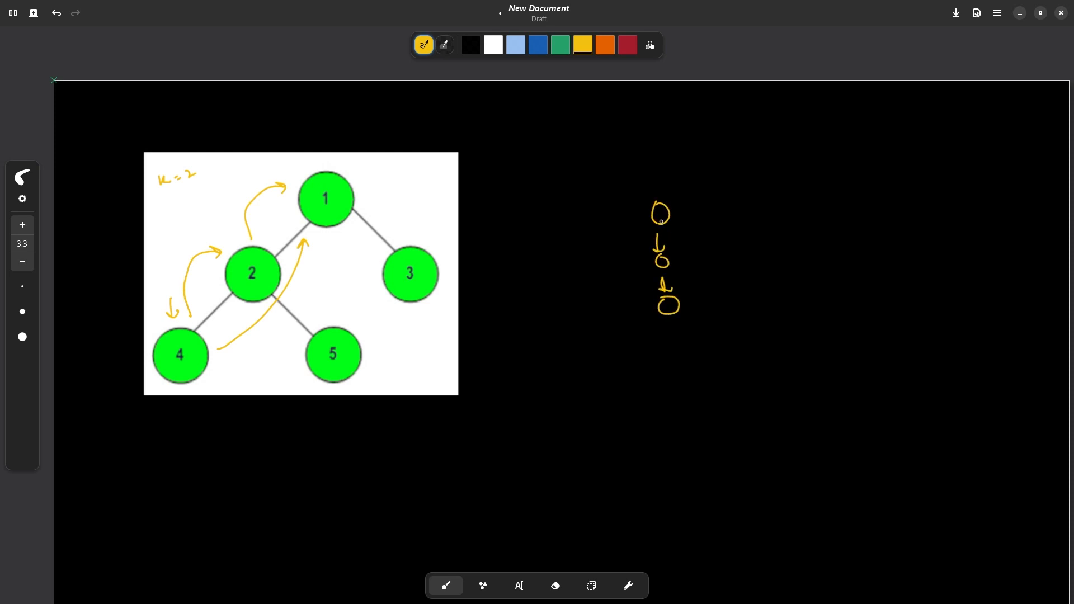
{"action": "left_click_drag", "start_coordinate": [657, 141], "coordinate": [661, 200]}
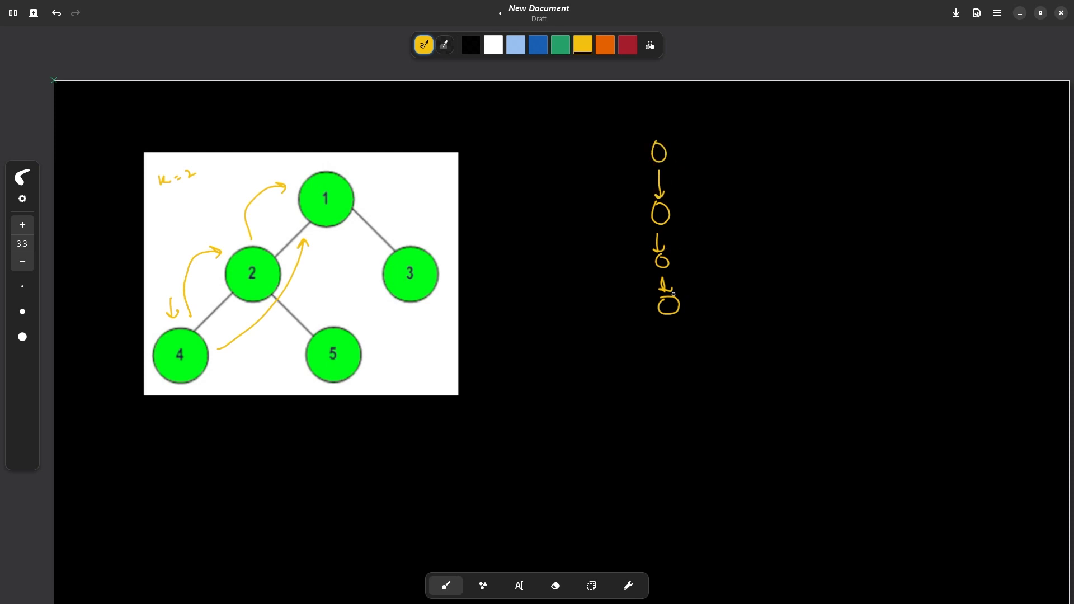
{"action": "left_click_drag", "start_coordinate": [683, 340], "coordinate": [675, 319]}
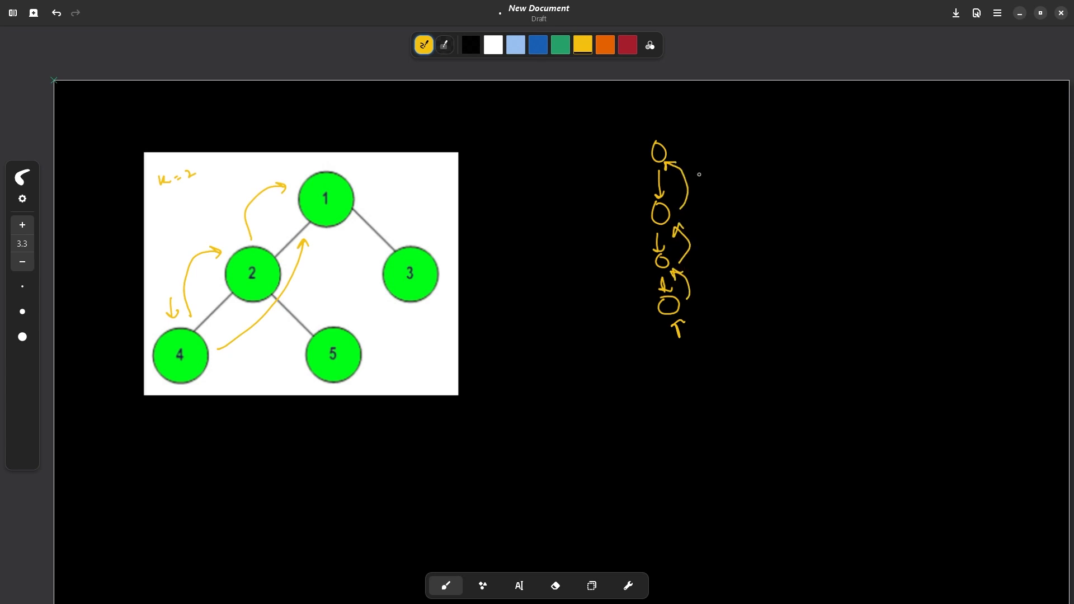
Underline the root label at node 1 and draw arrows rising from node 4 past node 2 toward node 1
{"action": "left_click", "coordinate": [555, 586]}
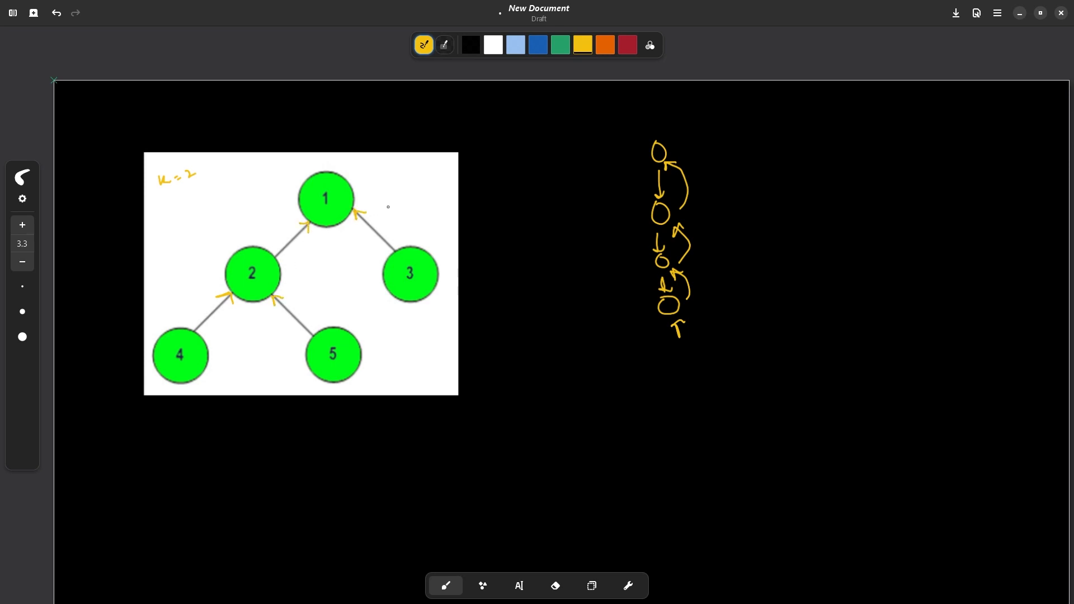
{"action": "mouse_move", "coordinate": [219, 337]}
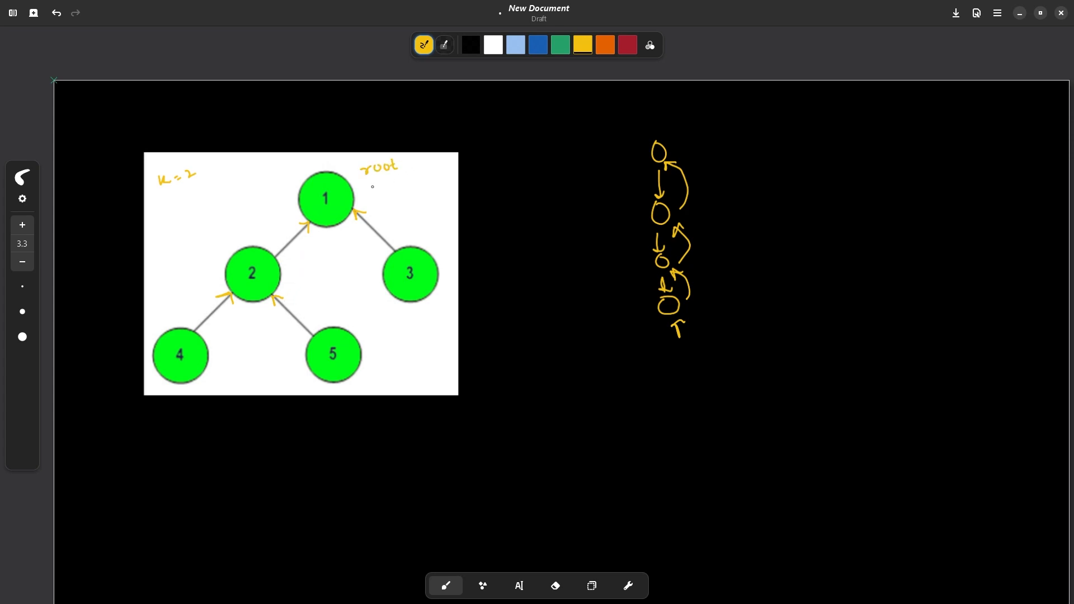
{"action": "left_click_drag", "start_coordinate": [367, 184], "coordinate": [387, 179]}
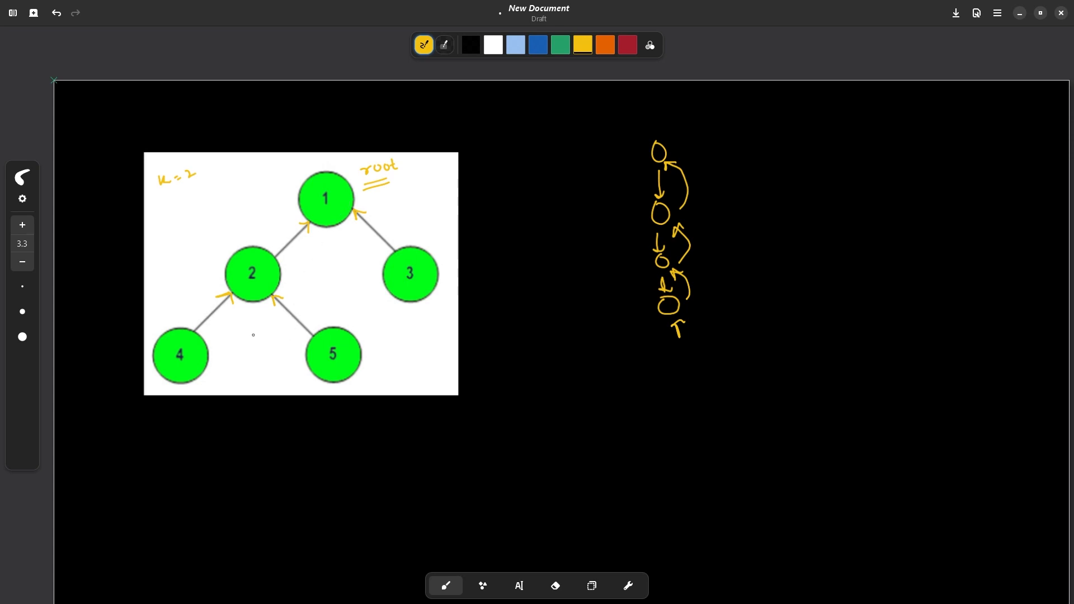
{"action": "left_click_drag", "start_coordinate": [212, 370], "coordinate": [219, 384]}
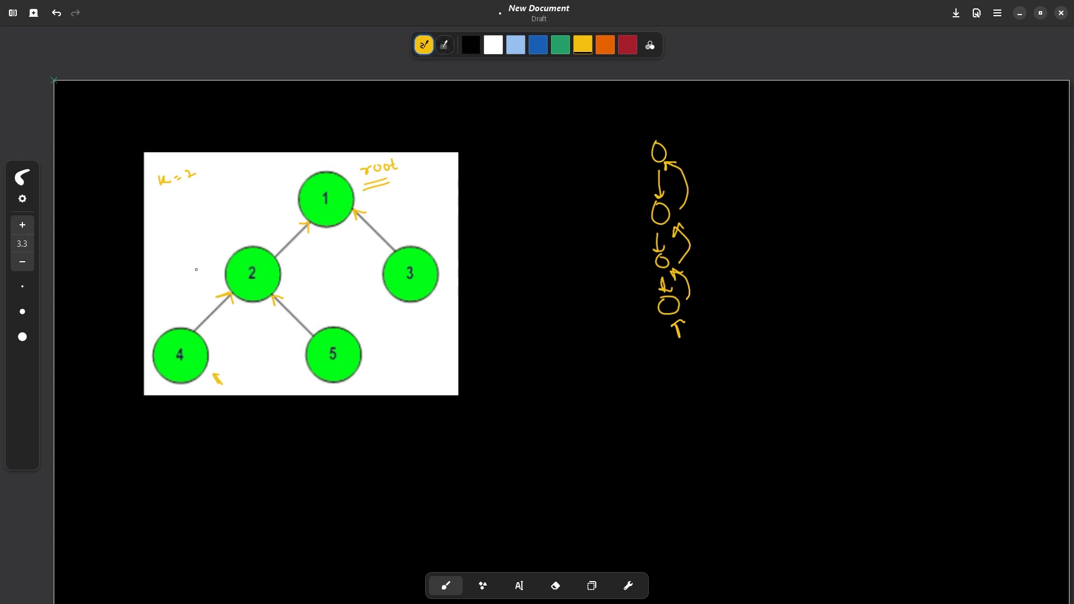
{"action": "left_click_drag", "start_coordinate": [177, 307], "coordinate": [288, 186]}
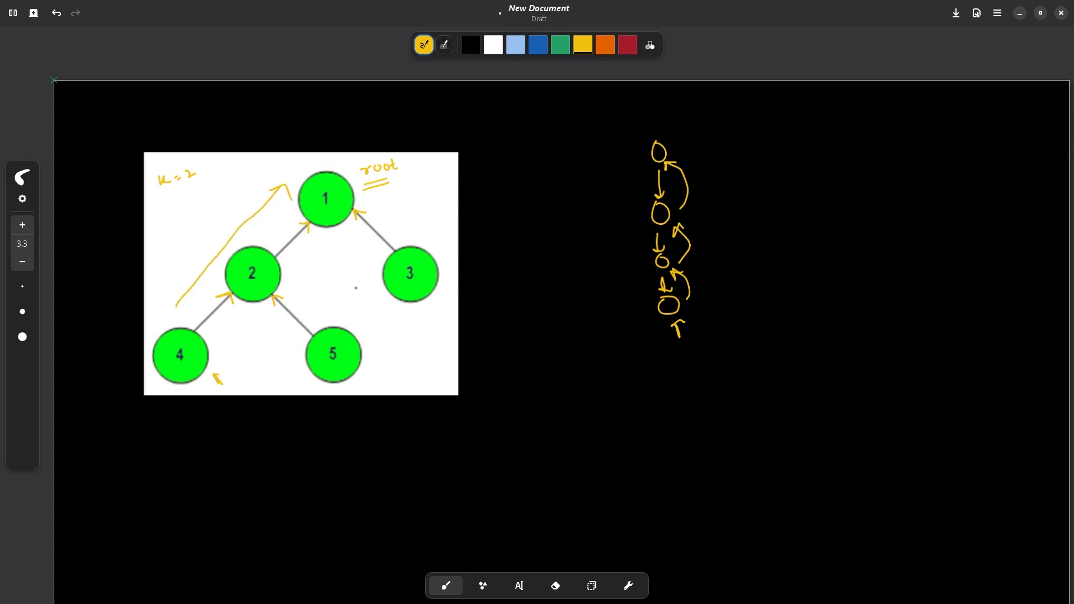
{"action": "left_click_drag", "start_coordinate": [329, 239], "coordinate": [353, 312]}
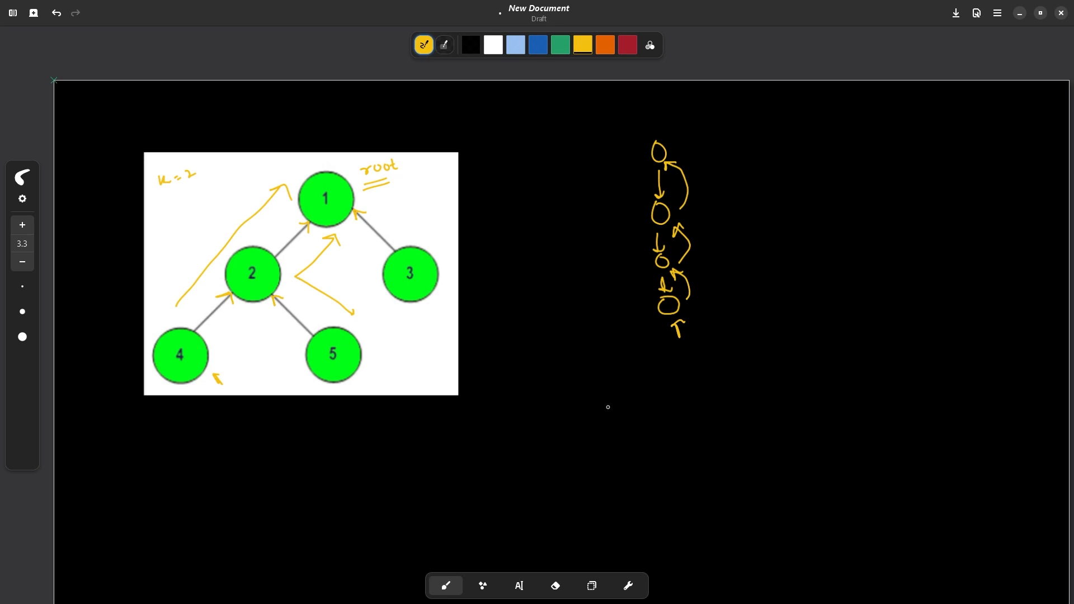
Draw five circles joined by arrows in a row and number them 1, 2, 3, 4
{"action": "left_click_drag", "start_coordinate": [607, 401], "coordinate": [658, 397]}
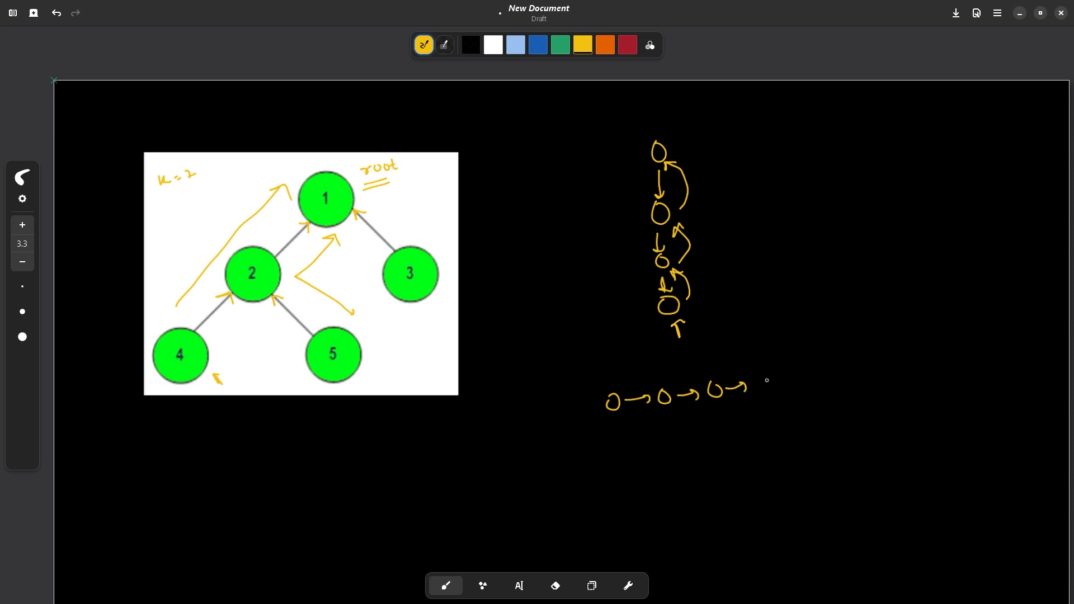
{"action": "left_click_drag", "start_coordinate": [753, 384], "coordinate": [808, 380]}
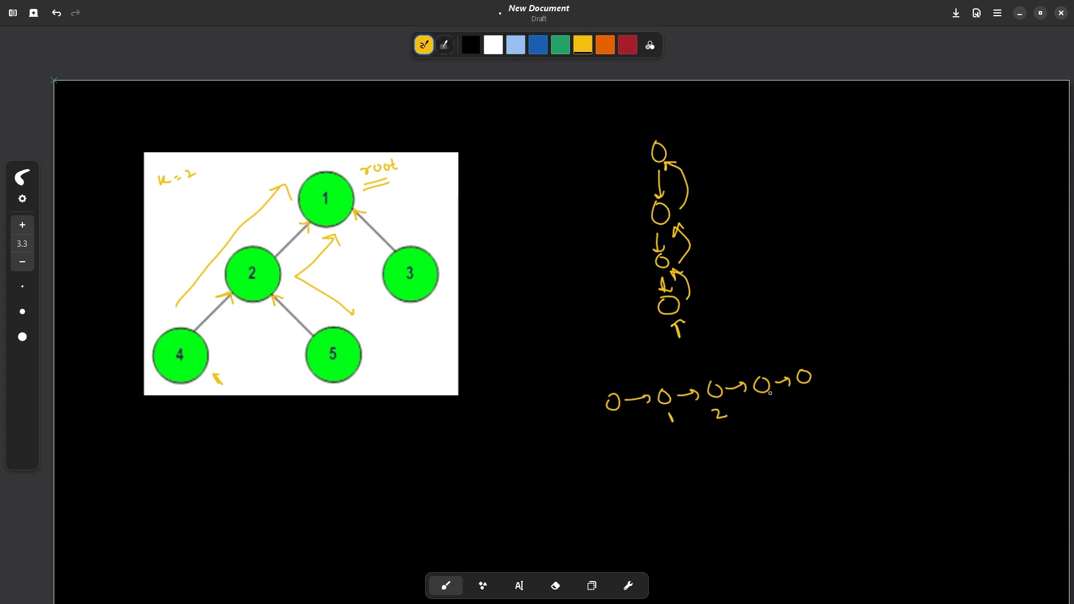
{"action": "left_click_drag", "start_coordinate": [776, 404], "coordinate": [773, 417]}
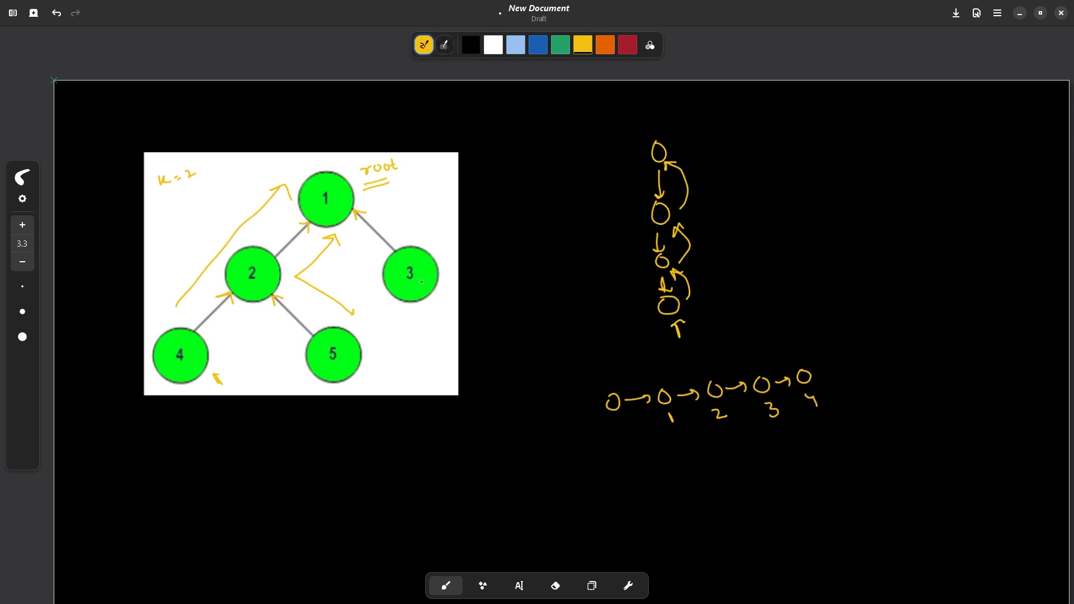
Write a circled Parent label below the tree, mark nullptr above node 1, and redraw the climbing arrows
{"action": "left_click_drag", "start_coordinate": [345, 452], "coordinate": [377, 462]}
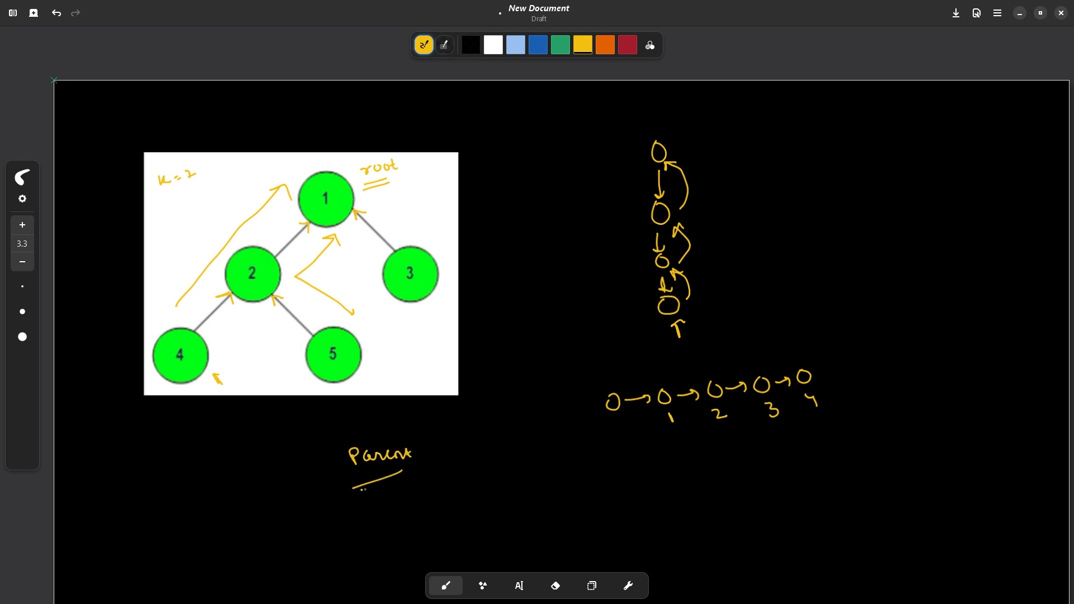
{"action": "left_click_drag", "start_coordinate": [353, 487], "coordinate": [404, 472]}
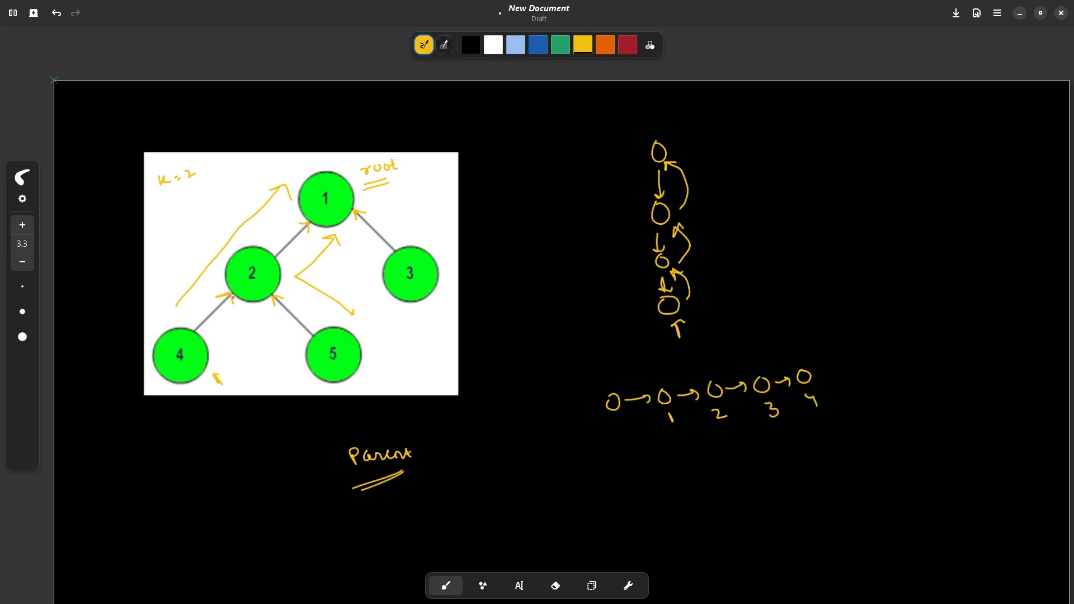
{"action": "left_click_drag", "start_coordinate": [218, 359], "coordinate": [236, 349]}
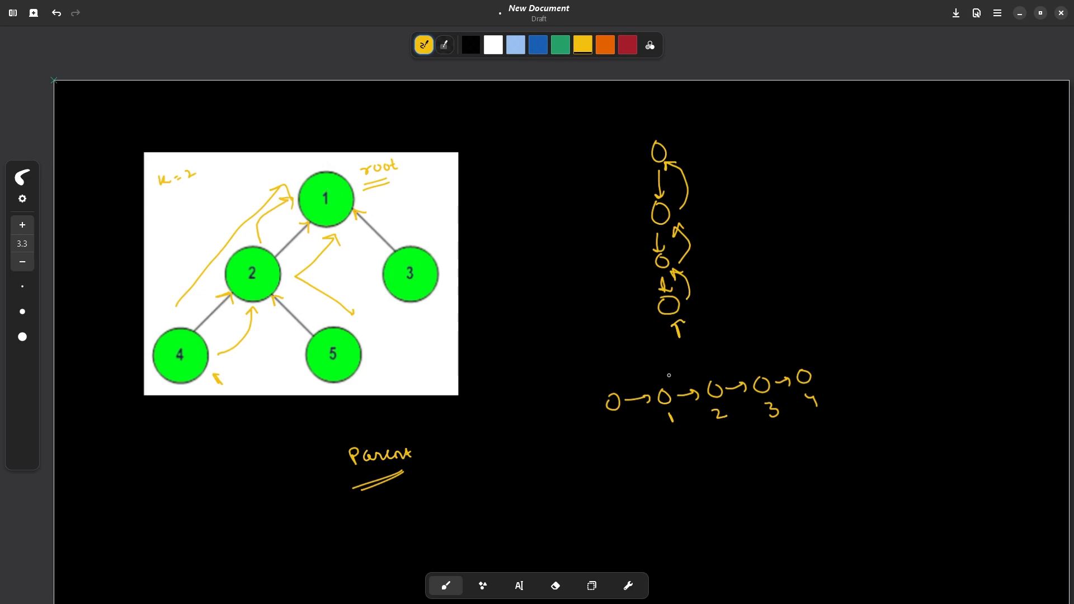
{"action": "left_click_drag", "start_coordinate": [564, 449], "coordinate": [593, 452]}
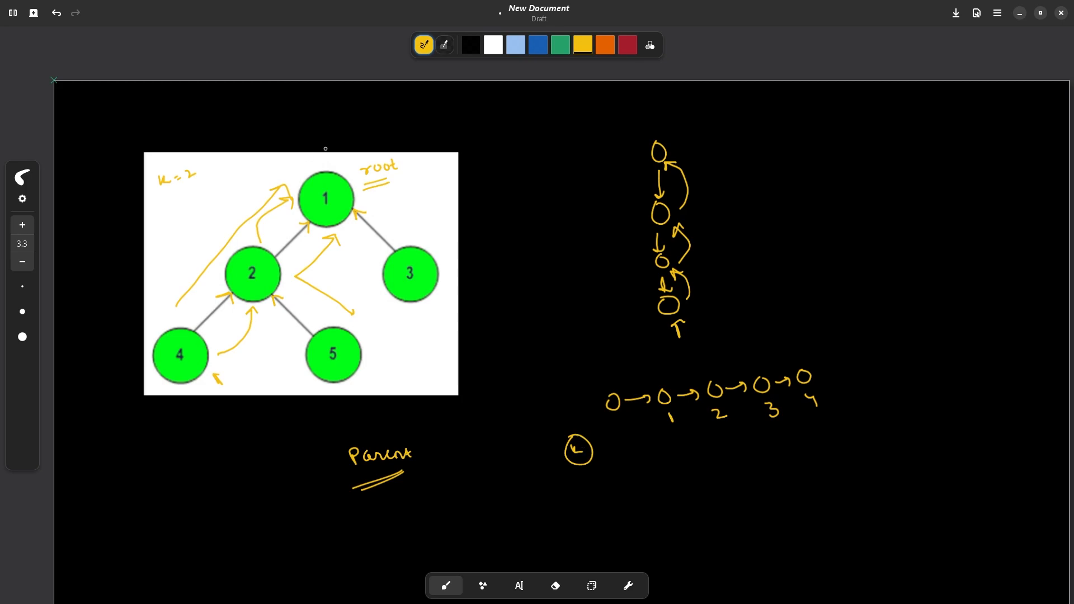
{"action": "left_click_drag", "start_coordinate": [304, 120], "coordinate": [329, 152]}
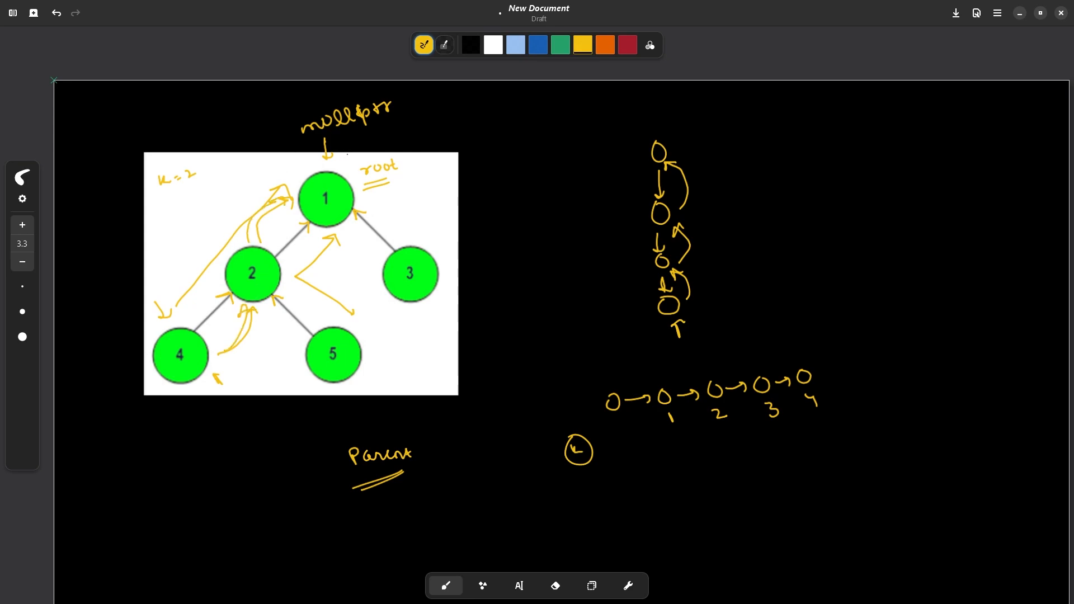
{"action": "left_click_drag", "start_coordinate": [312, 141], "coordinate": [394, 108]}
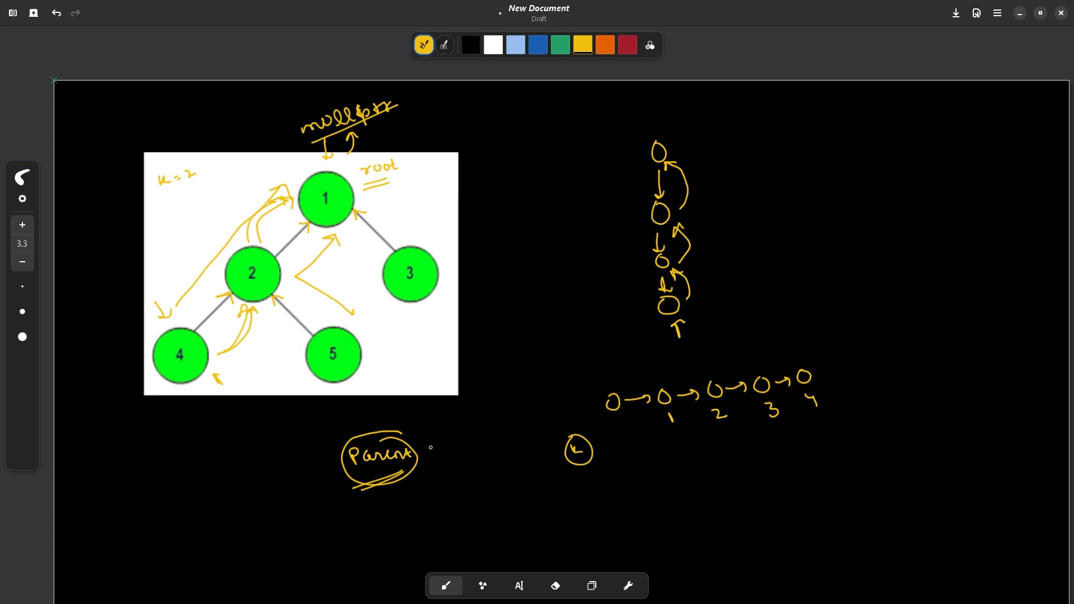
Handwrite 'node -> left != nullptr' leading to 'par[cur -> left] = cur', with an underlined int on the left
{"action": "scroll", "scroll_direction": "down", "scroll_amount": 3}
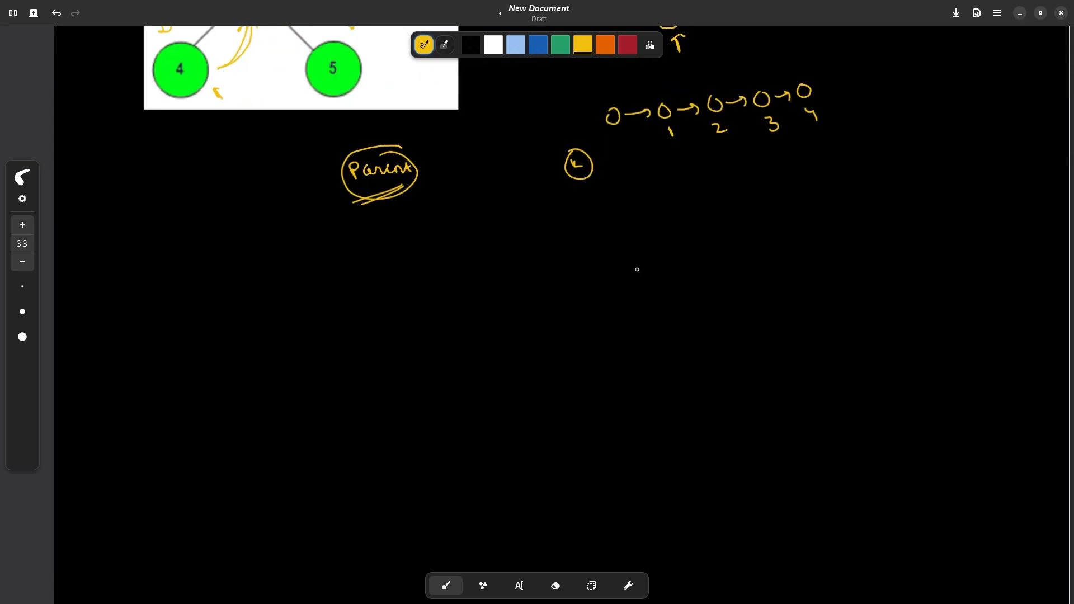
{"action": "left_click_drag", "start_coordinate": [574, 243], "coordinate": [620, 242]}
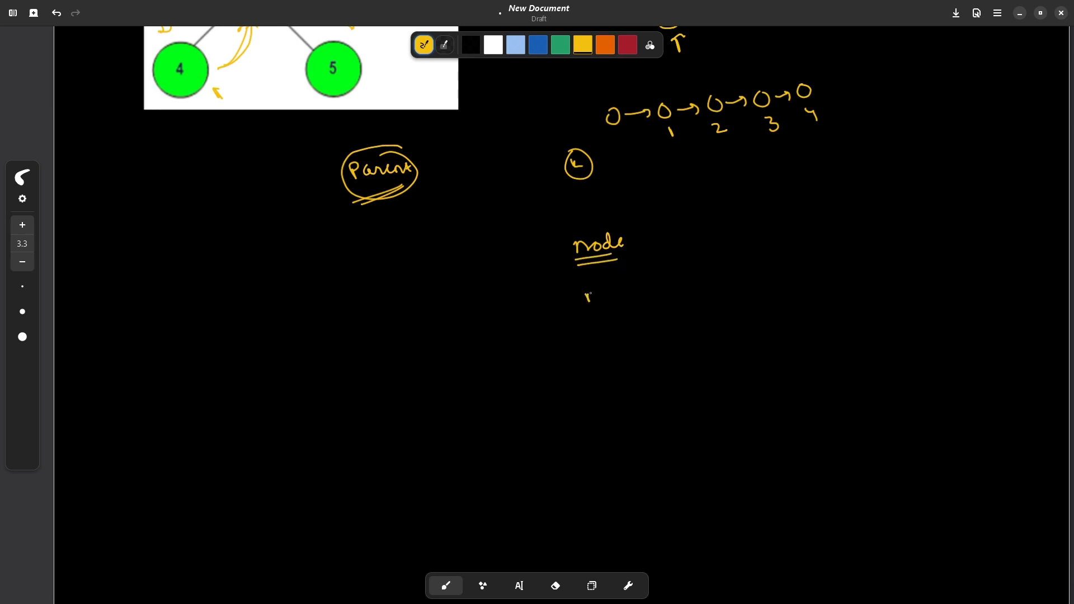
{"action": "left_click_drag", "start_coordinate": [585, 294], "coordinate": [668, 287]}
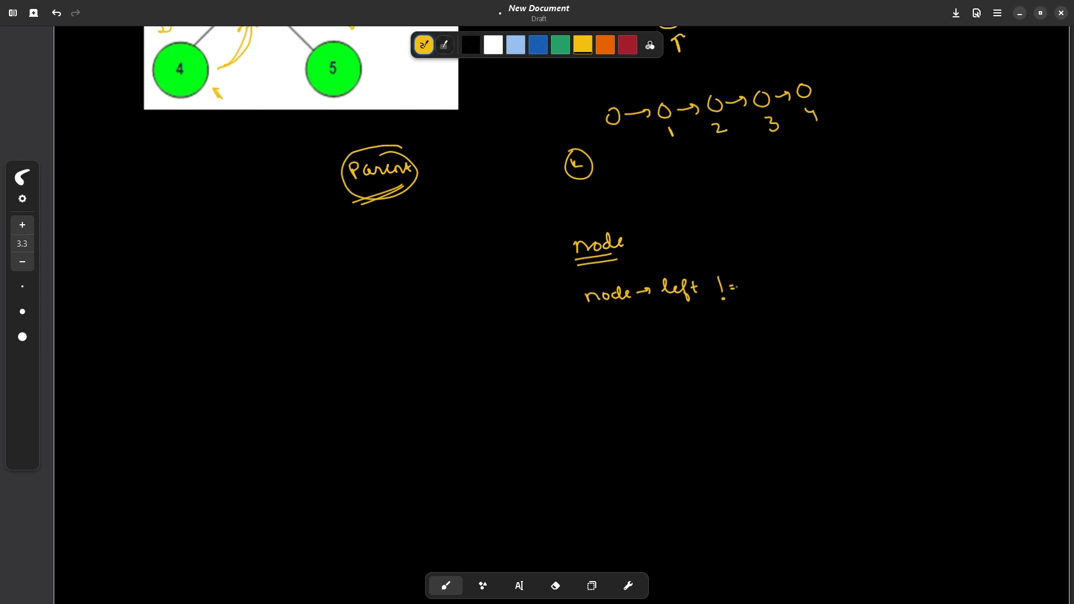
{"action": "left_click_drag", "start_coordinate": [736, 286], "coordinate": [798, 287]}
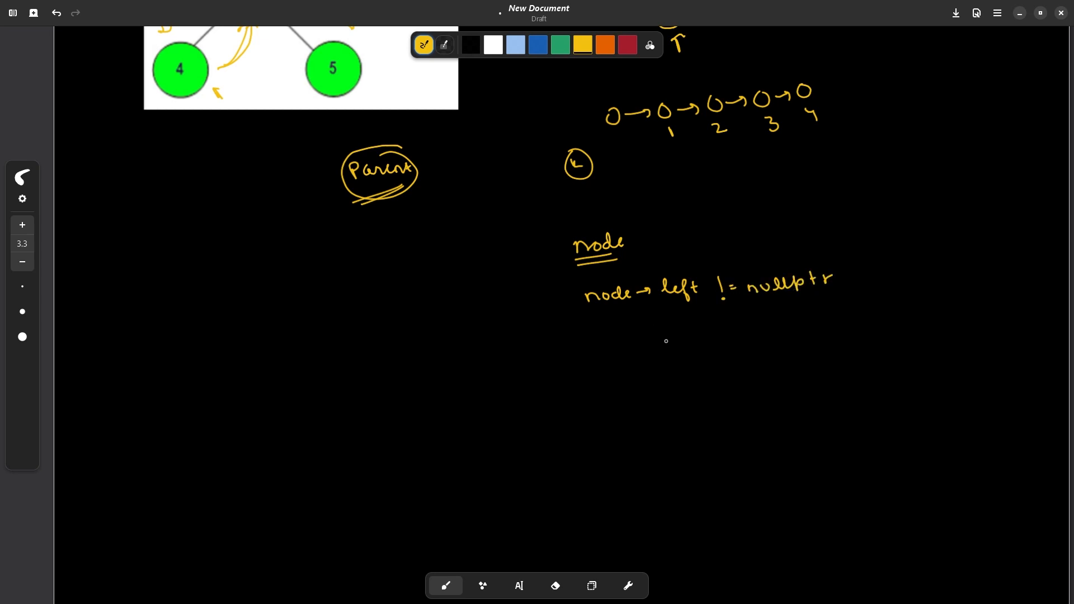
{"action": "left_click_drag", "start_coordinate": [655, 339], "coordinate": [703, 339]}
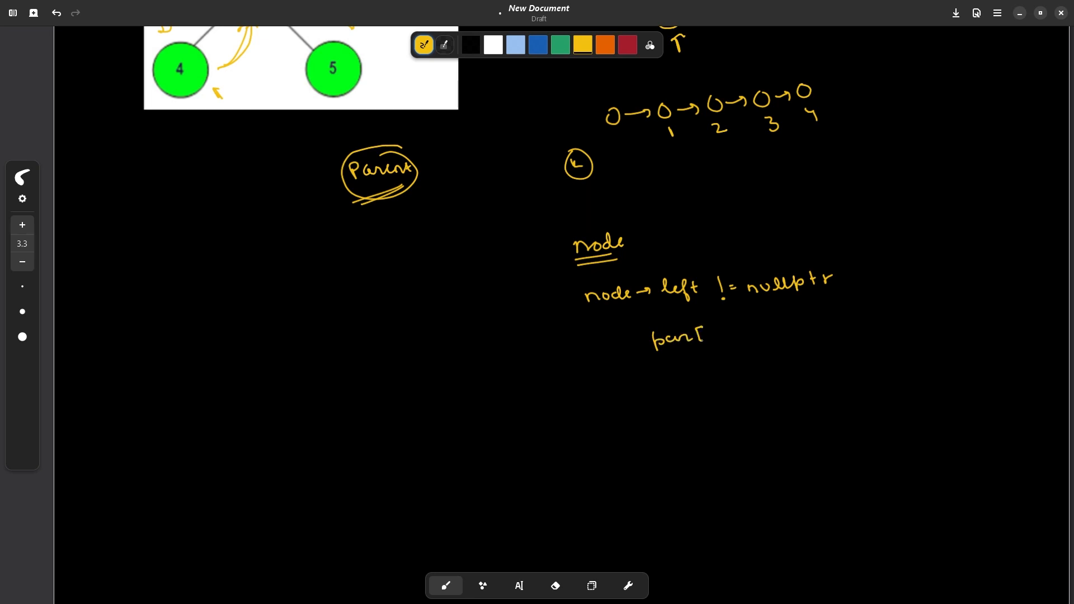
{"action": "left_click_drag", "start_coordinate": [698, 335], "coordinate": [781, 329]}
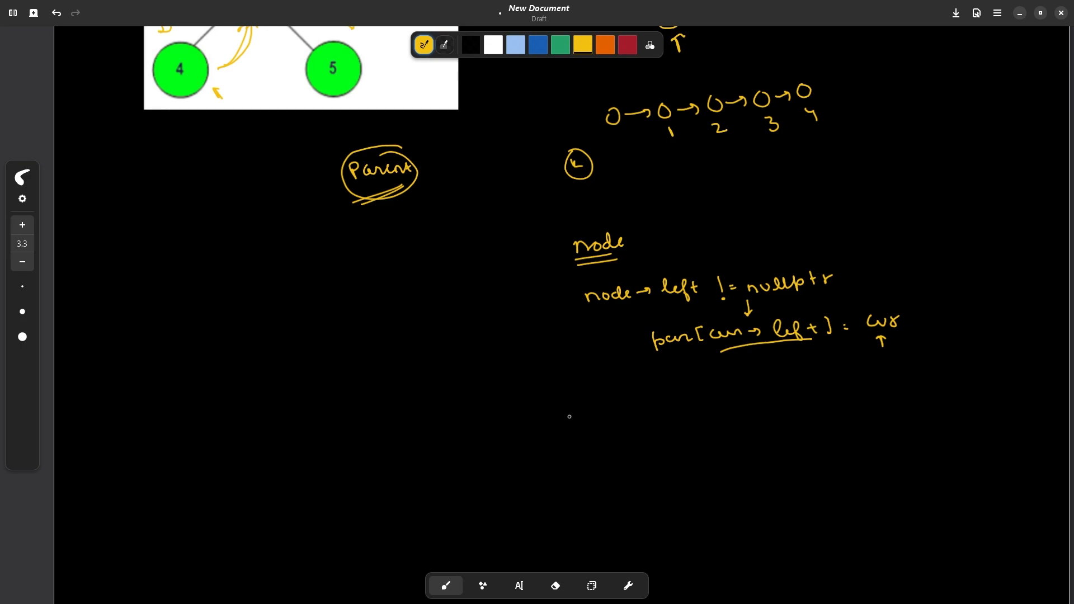
{"action": "left_click_drag", "start_coordinate": [356, 362], "coordinate": [394, 367]}
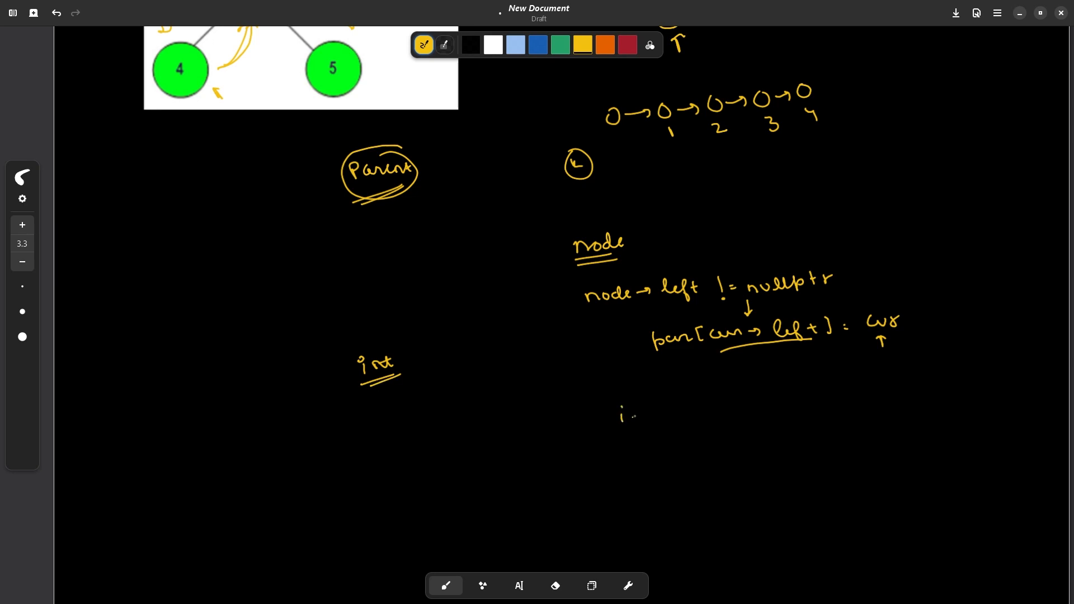
Write 'if (cur -> data == node)' and an underlined 'start = cur' beneath the assignment
{"action": "left_click_drag", "start_coordinate": [630, 411], "coordinate": [707, 414]}
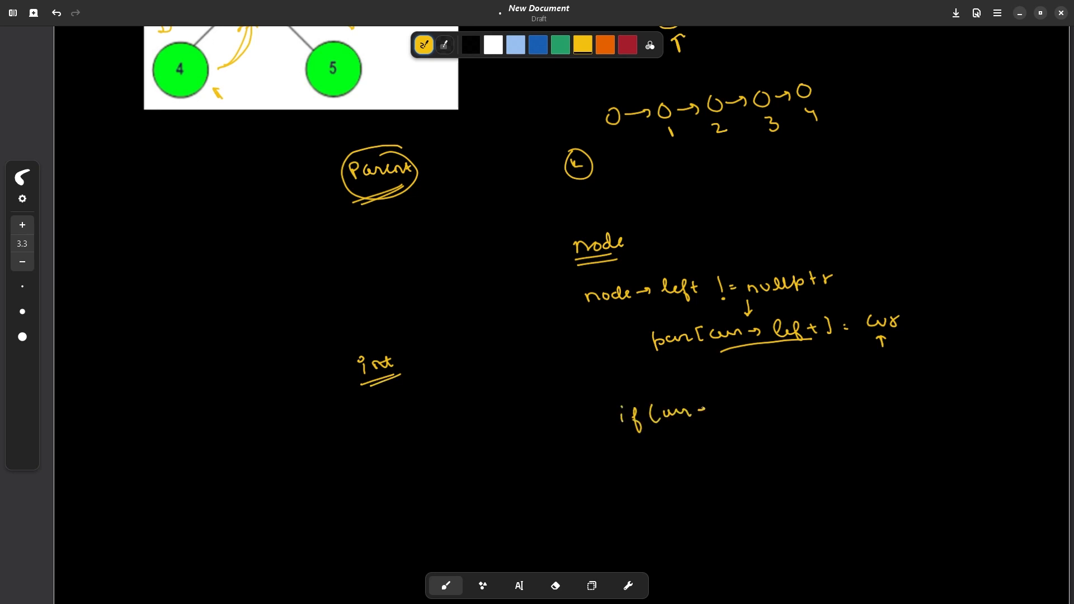
{"action": "left_click_drag", "start_coordinate": [706, 410], "coordinate": [750, 408]}
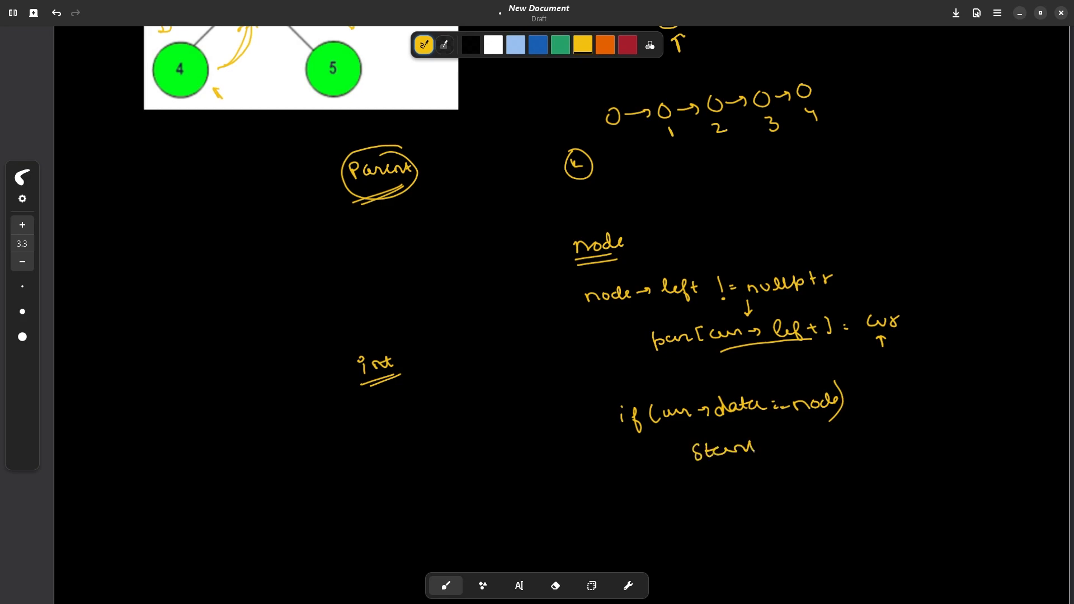
{"action": "left_click_drag", "start_coordinate": [768, 446], "coordinate": [822, 446]}
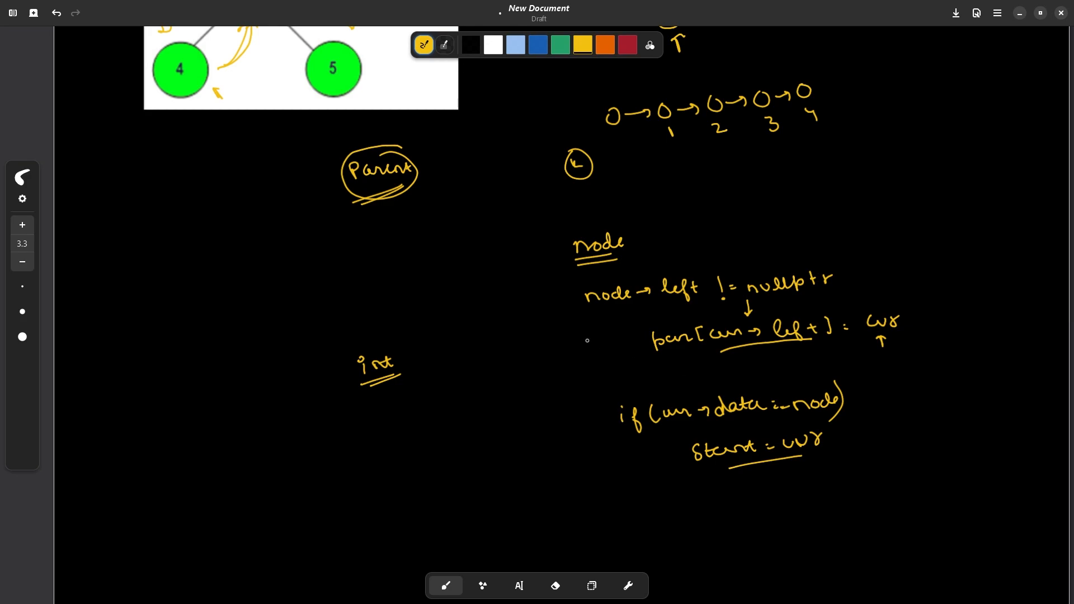
Handwrite the loop header 'while(k-- and cur != nullptr)'
{"action": "scroll", "scroll_direction": "down", "scroll_amount": 3}
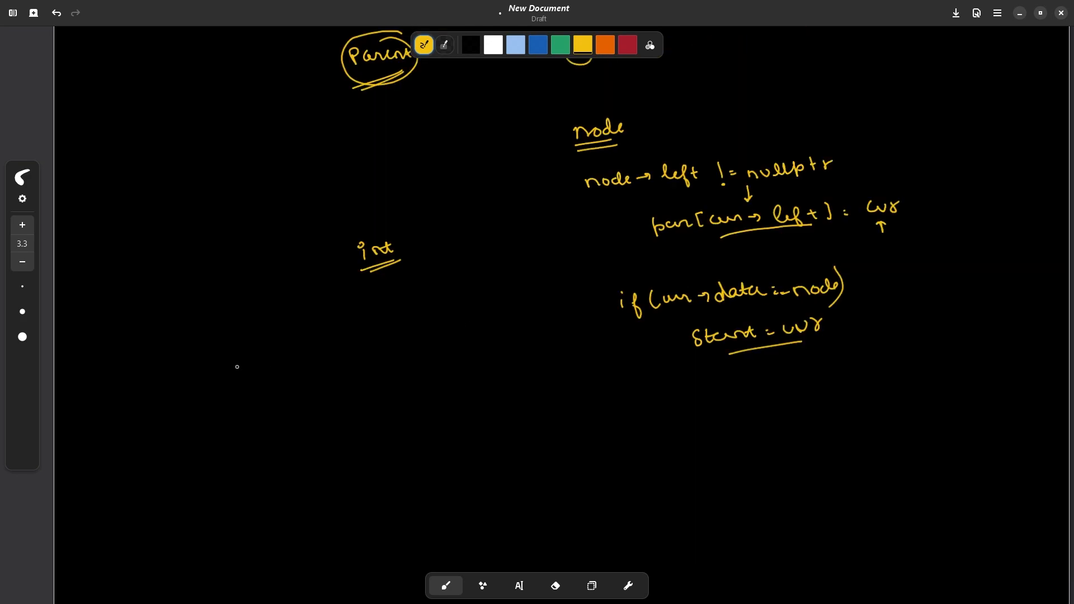
{"action": "left_click_drag", "start_coordinate": [220, 353], "coordinate": [258, 353]}
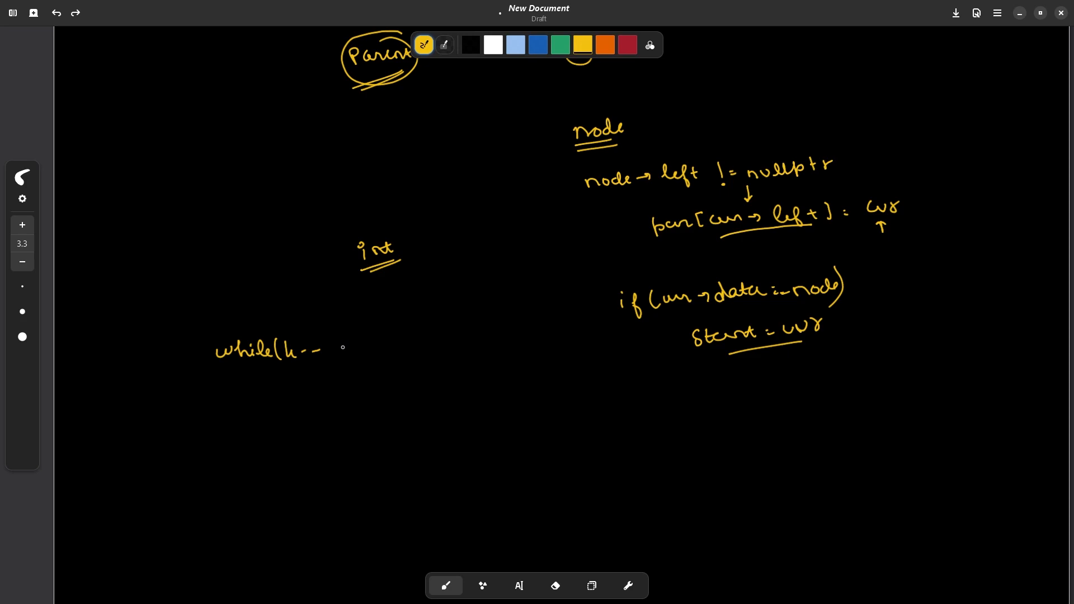
{"action": "left_click_drag", "start_coordinate": [336, 346], "coordinate": [377, 346]}
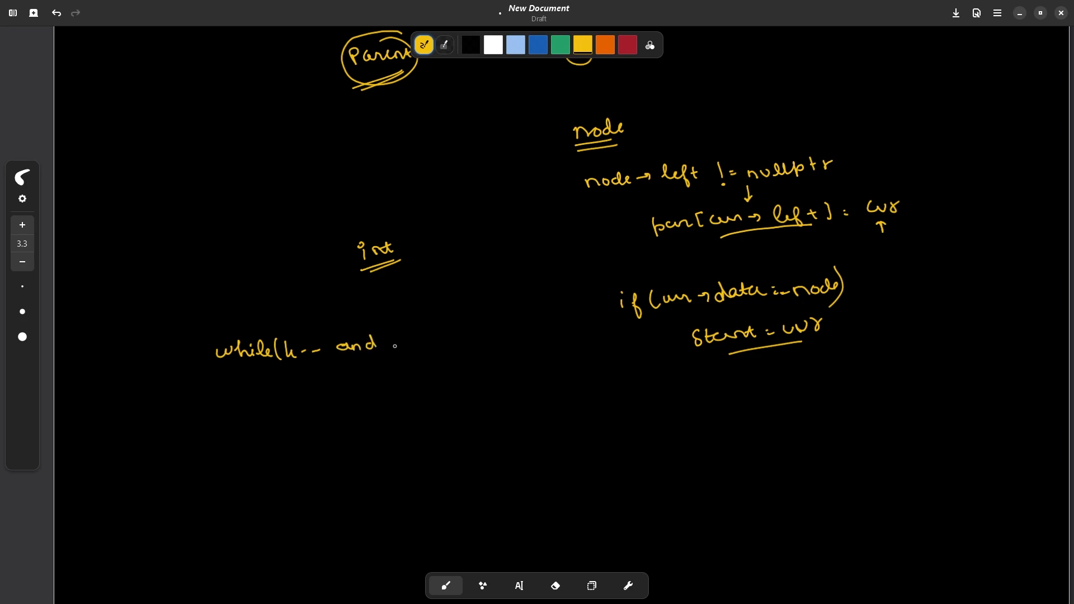
{"action": "left_click_drag", "start_coordinate": [394, 346], "coordinate": [442, 346]}
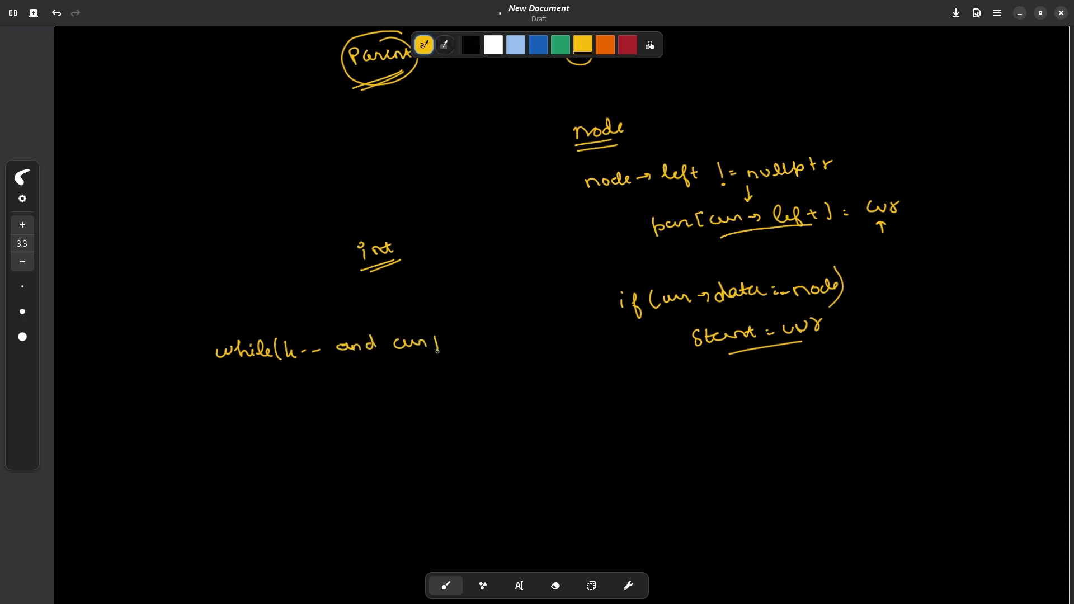
{"action": "left_click_drag", "start_coordinate": [446, 342], "coordinate": [497, 339]}
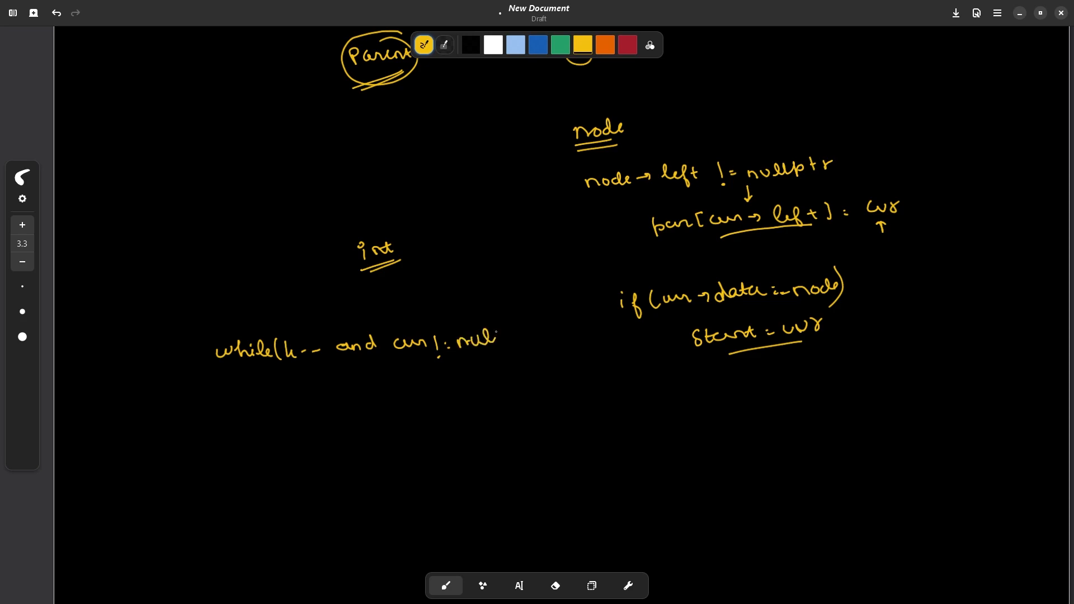
{"action": "left_click_drag", "start_coordinate": [497, 339], "coordinate": [538, 336]}
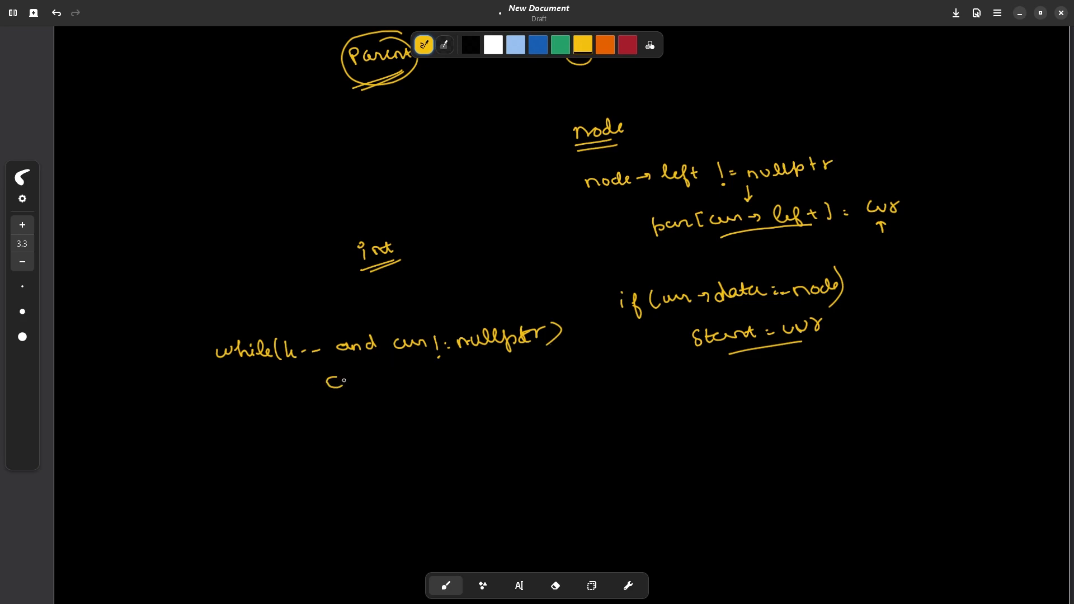
Write the loop body 'cur = par[cur]' beneath the condition
{"action": "left_click_drag", "start_coordinate": [336, 381], "coordinate": [417, 380]}
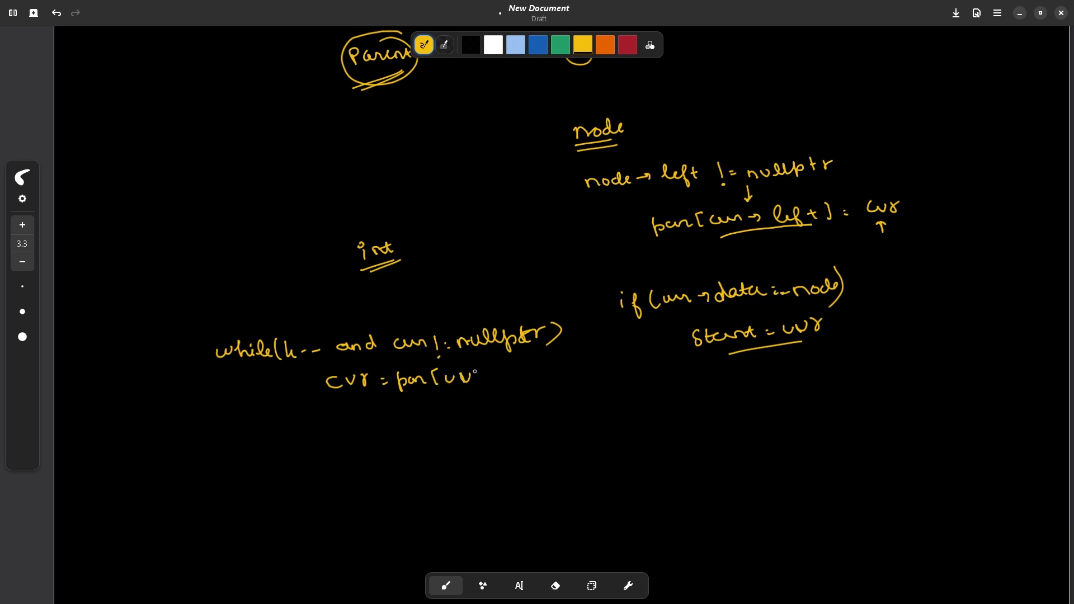
{"action": "left_click_drag", "start_coordinate": [466, 378], "coordinate": [494, 377]}
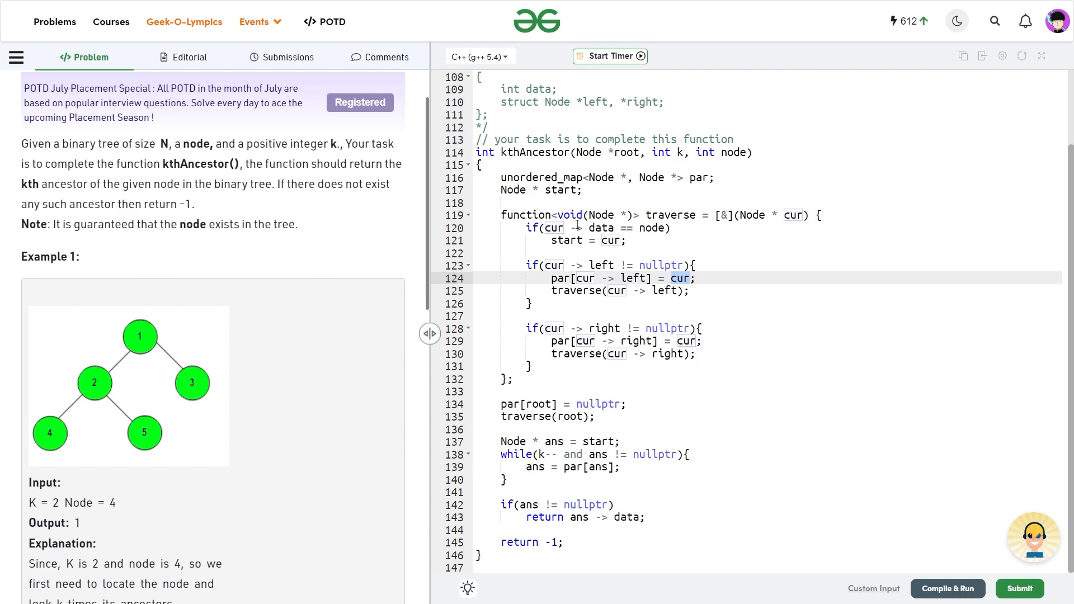
{"action": "mouse_move", "coordinate": [609, 263]}
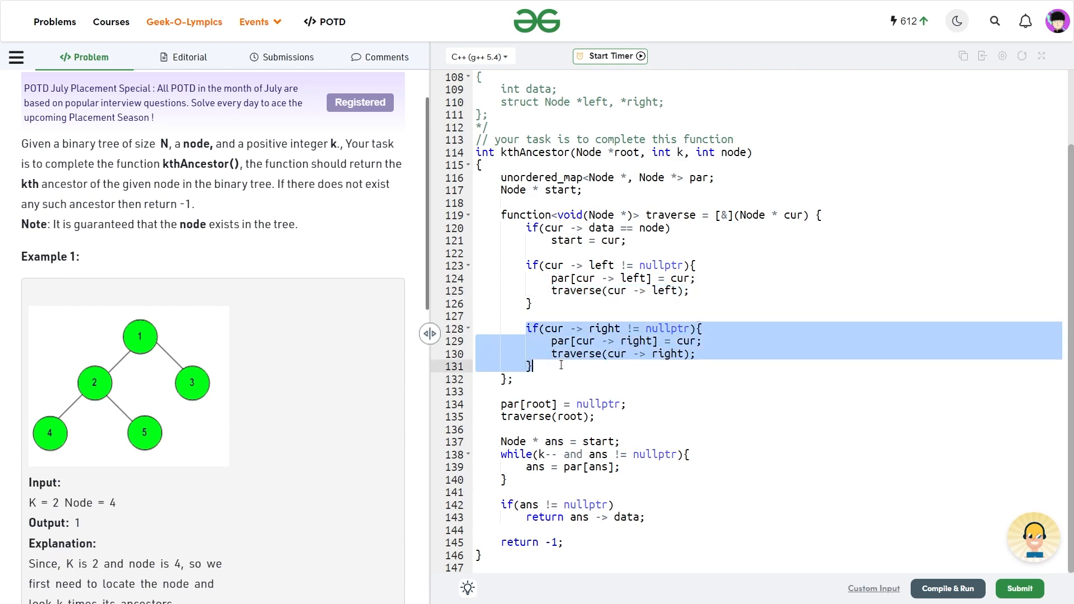
{"action": "mouse_move", "coordinate": [658, 315]}
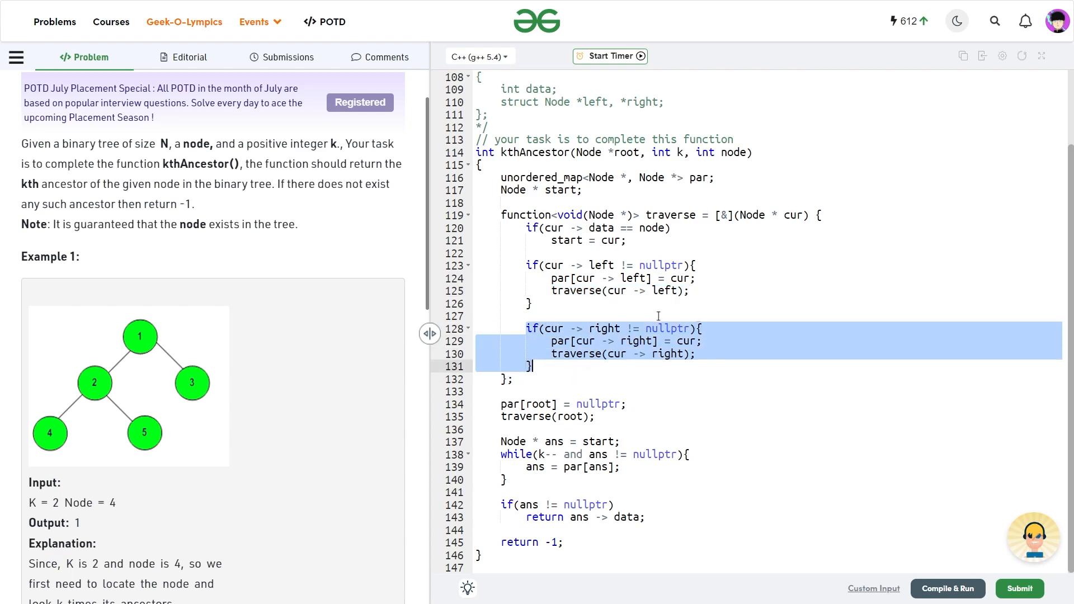
{"action": "left_click", "coordinate": [545, 441]}
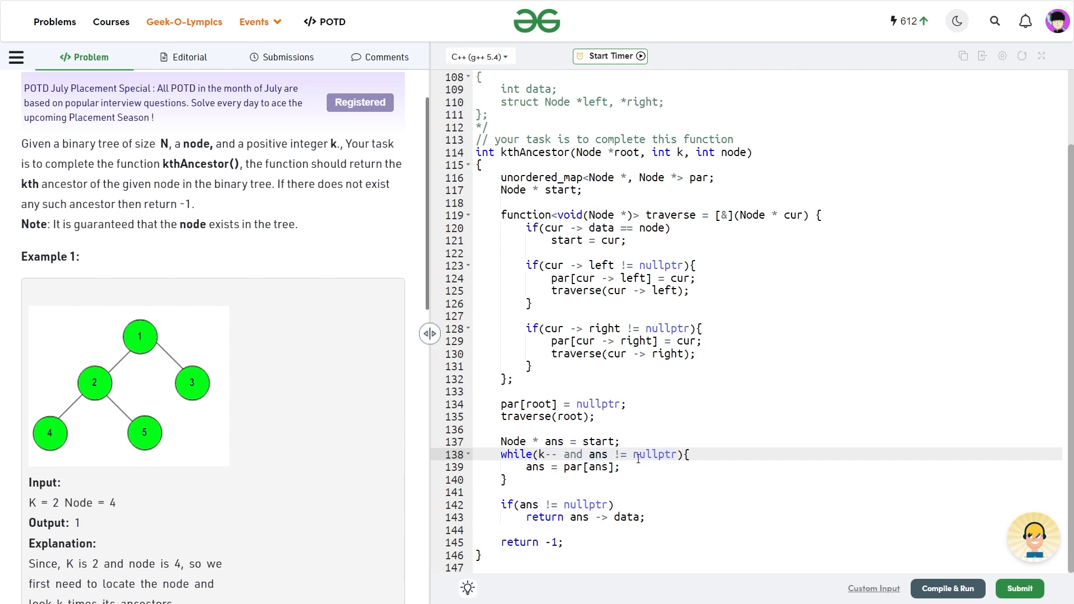
{"action": "double_click", "coordinate": [549, 455]}
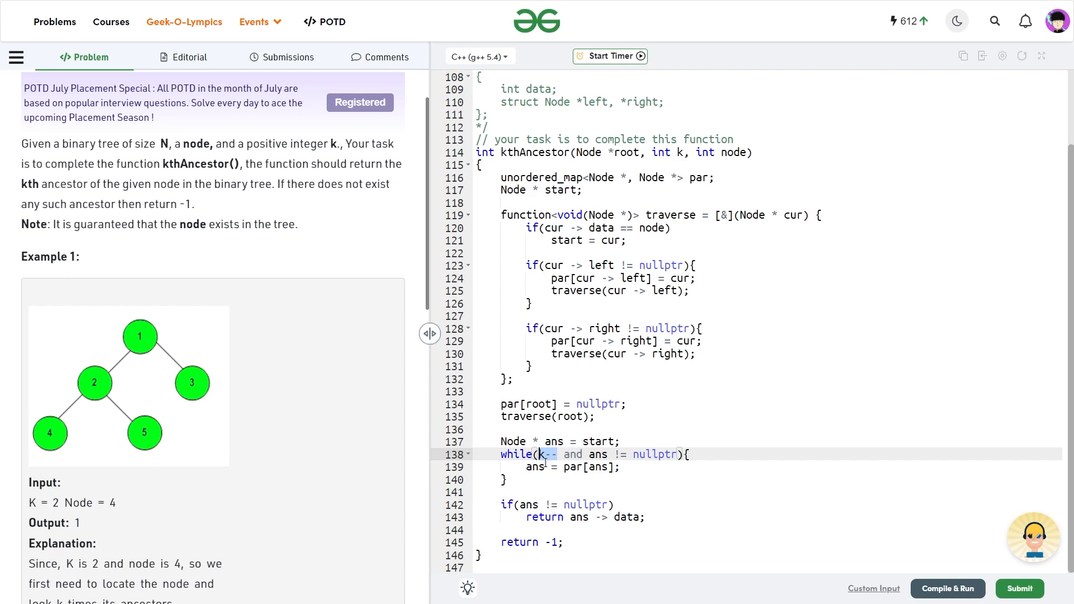
{"action": "mouse_move", "coordinate": [552, 457]}
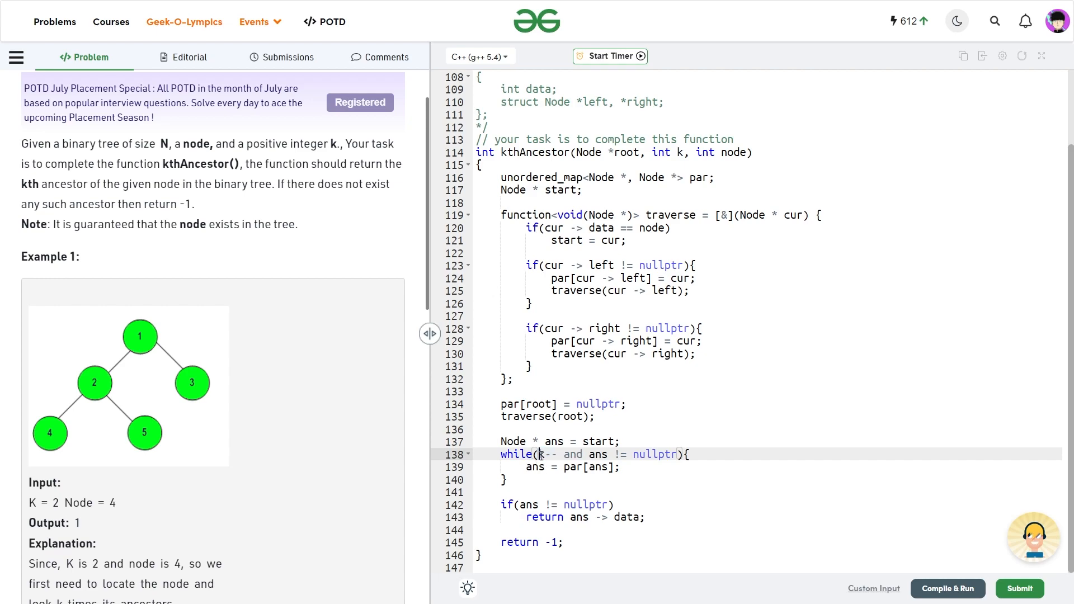
{"action": "double_click", "coordinate": [545, 455]}
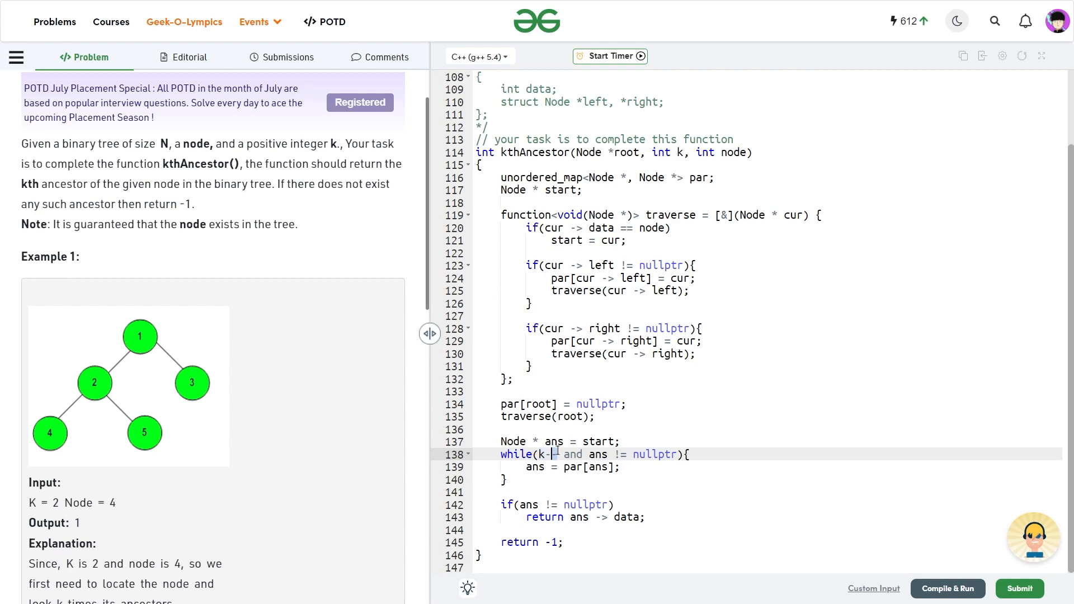
{"action": "type", "text": "-"}
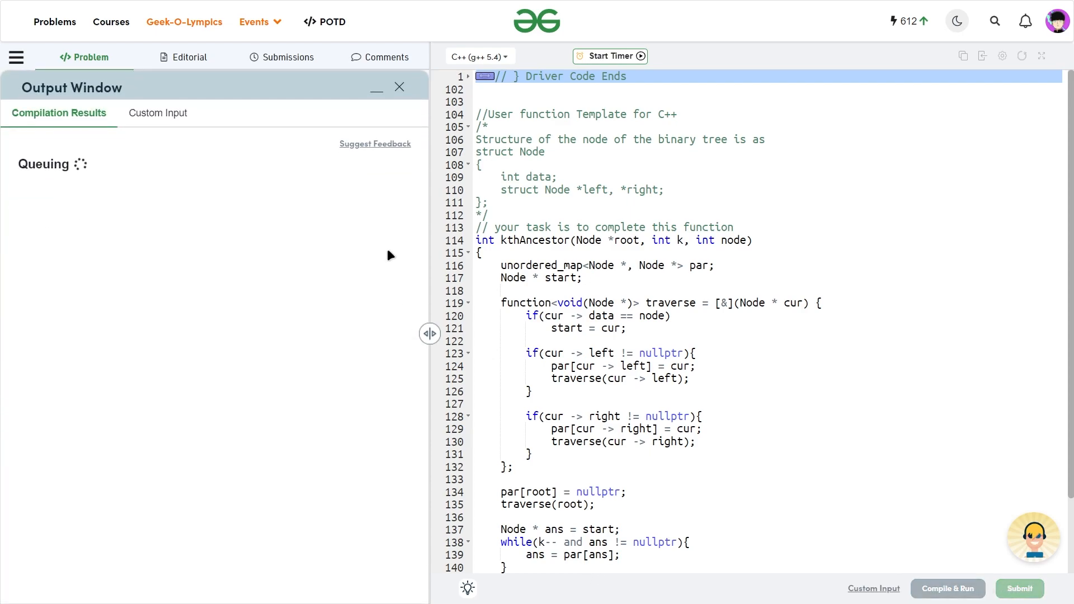
Submit the kthAncestor solution and get Problem Solved Successfully with 1120/1120 test cases passed
{"action": "left_click", "coordinate": [948, 588]}
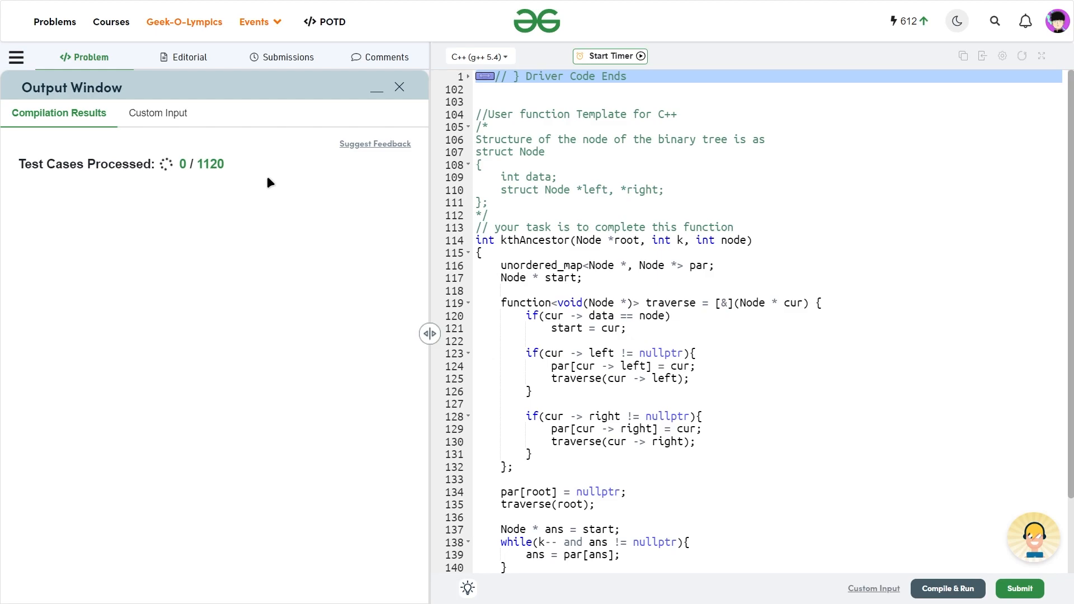
{"action": "left_click", "coordinate": [1018, 589]}
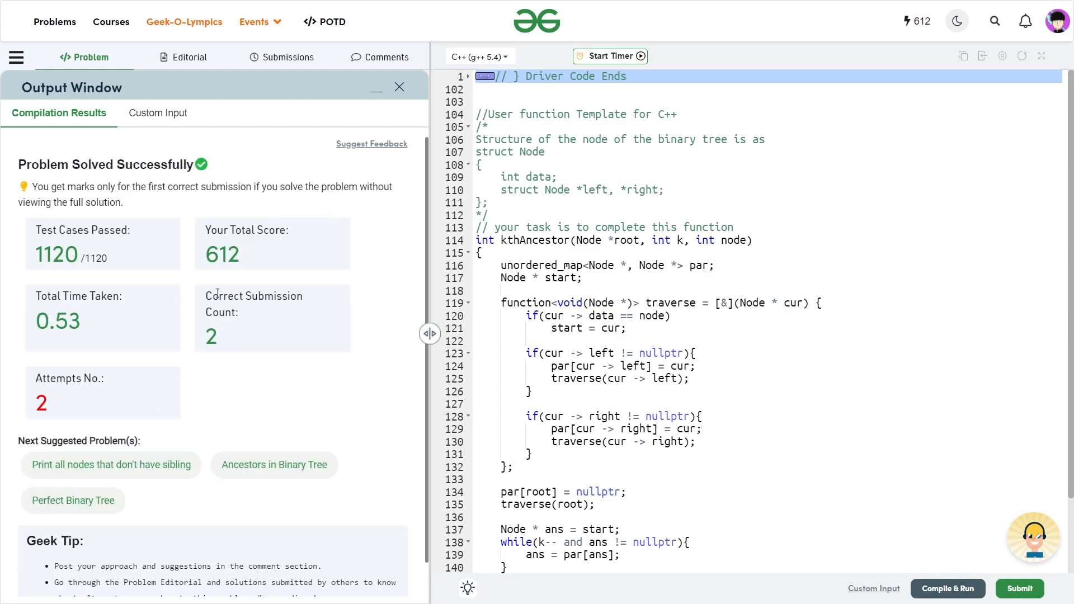